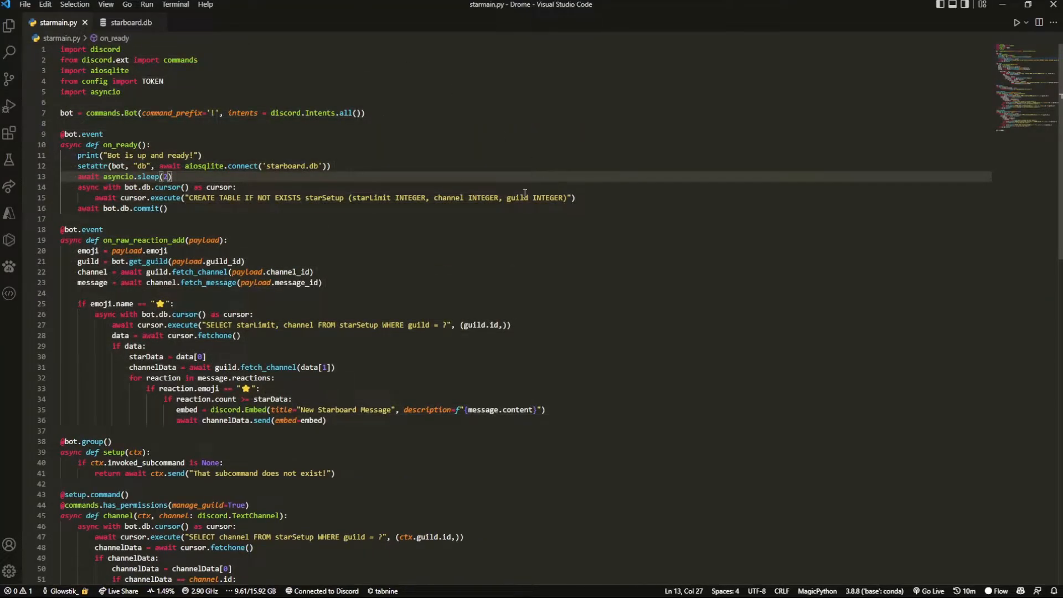
scroll("down", 3)
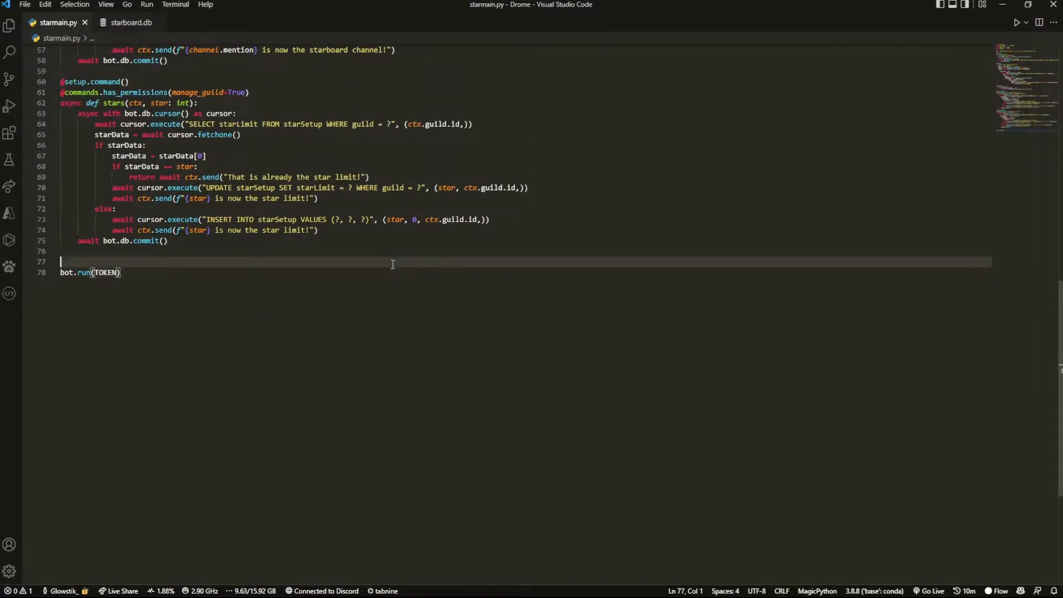
type("b")
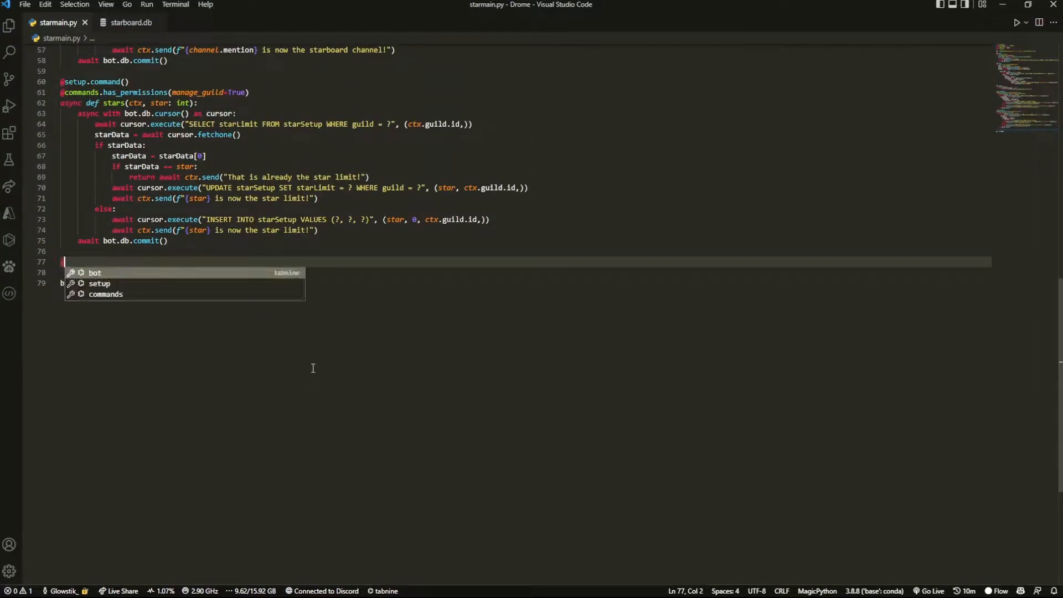
type("bot.event")
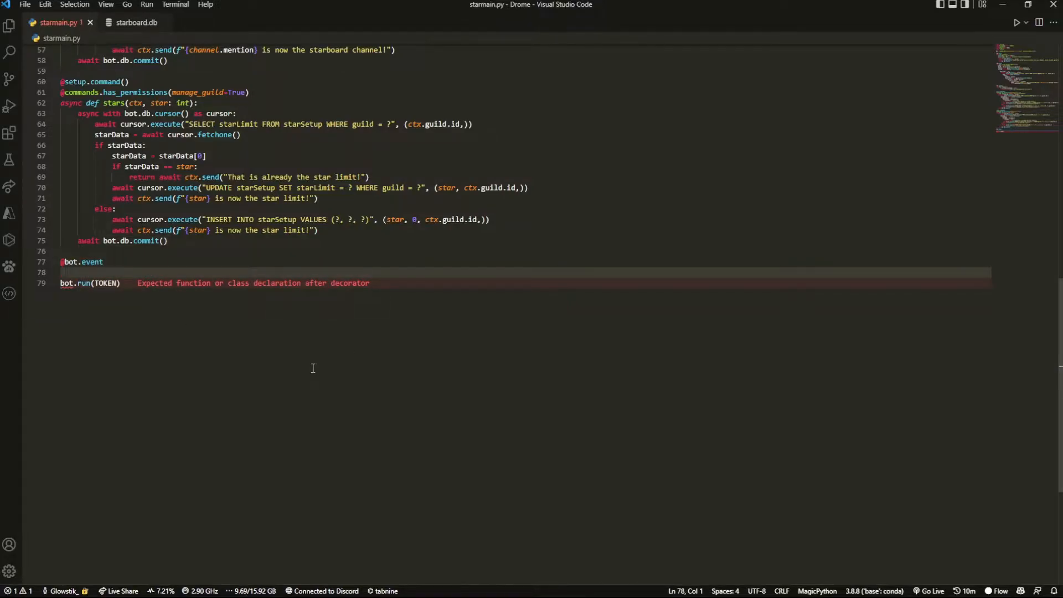
type("async def on_")
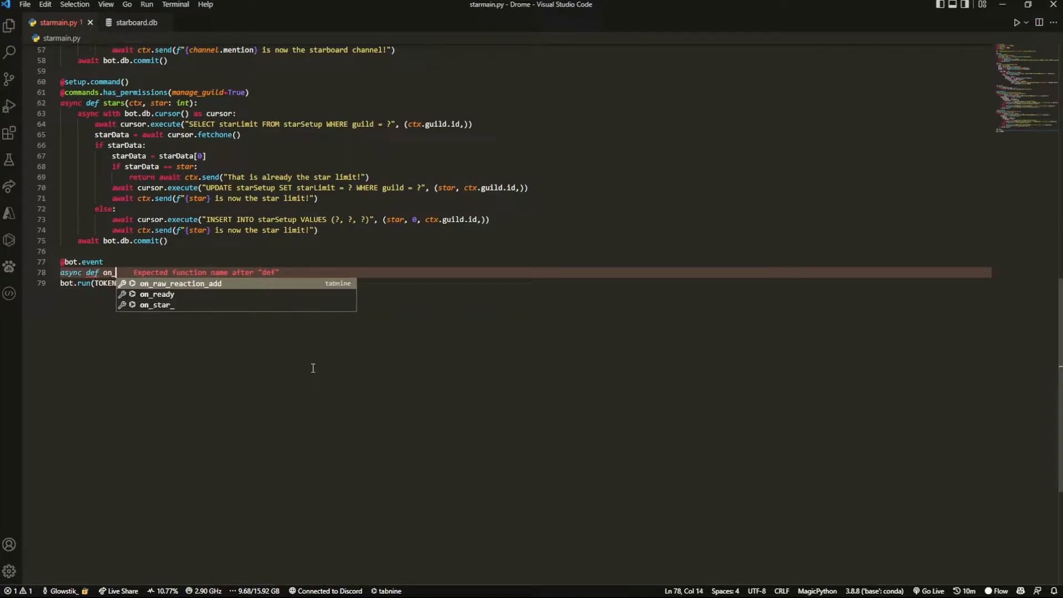
type("command")
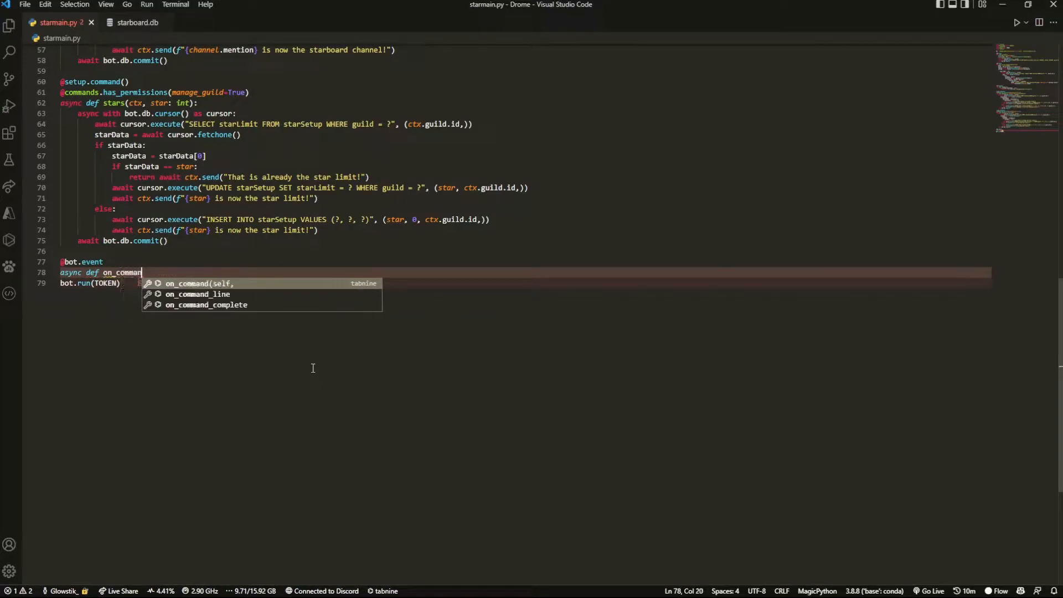
type("_error(")
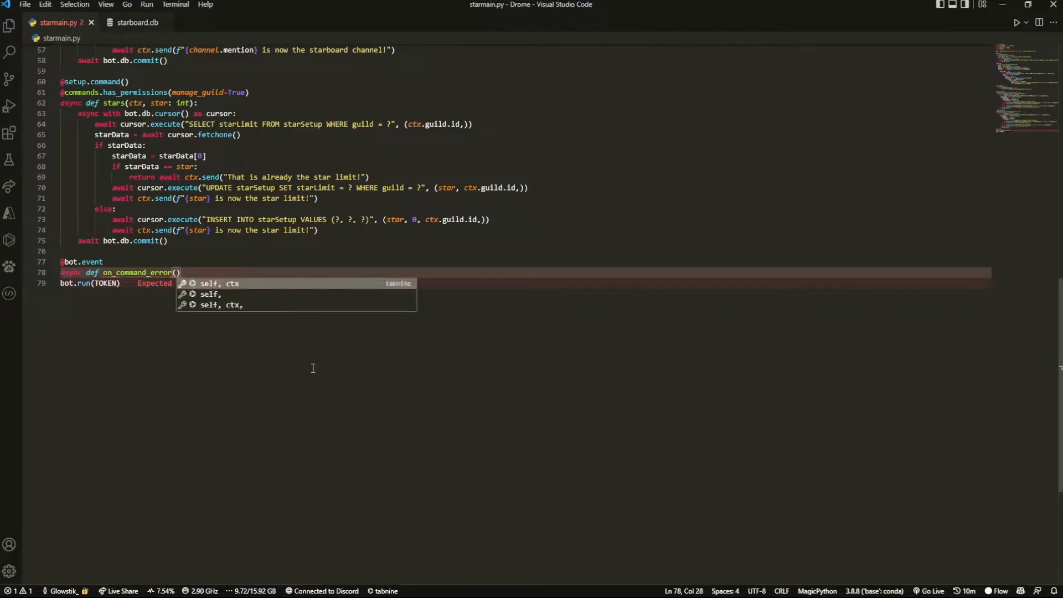
type("ctx, error")
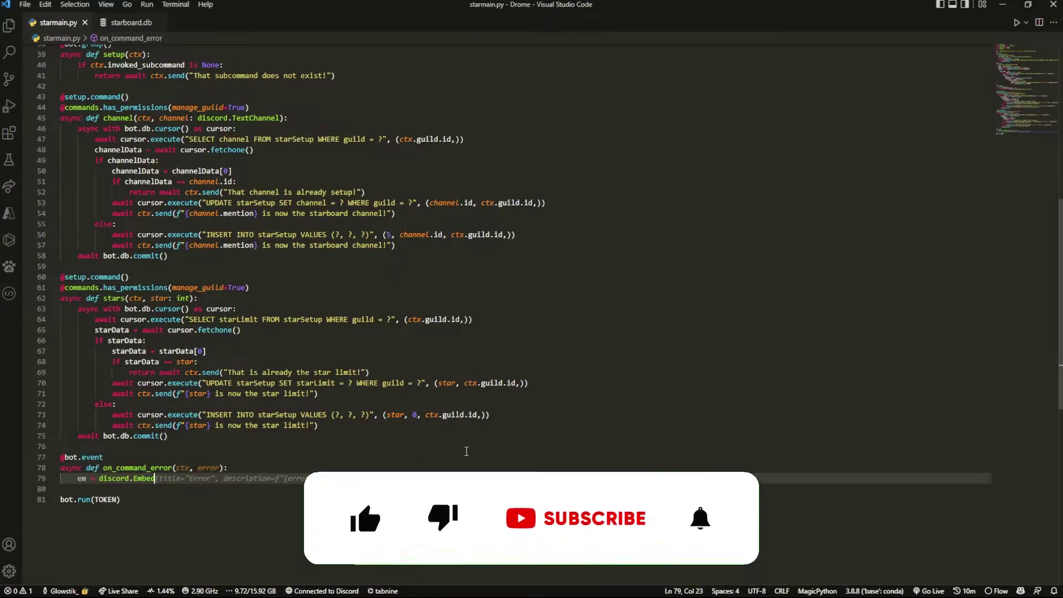
left_click(365, 505)
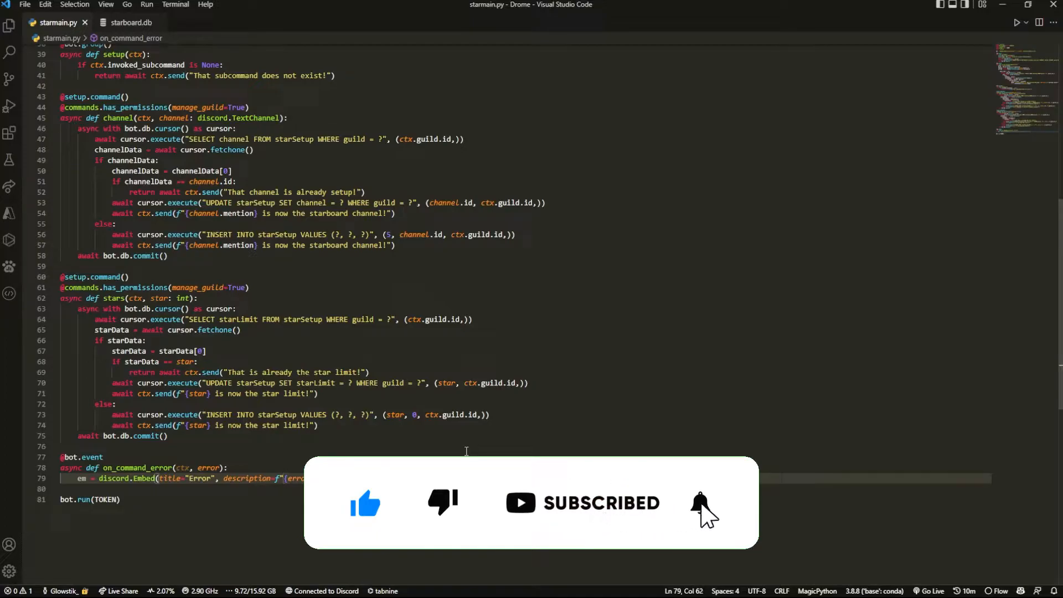
left_click(698, 504)
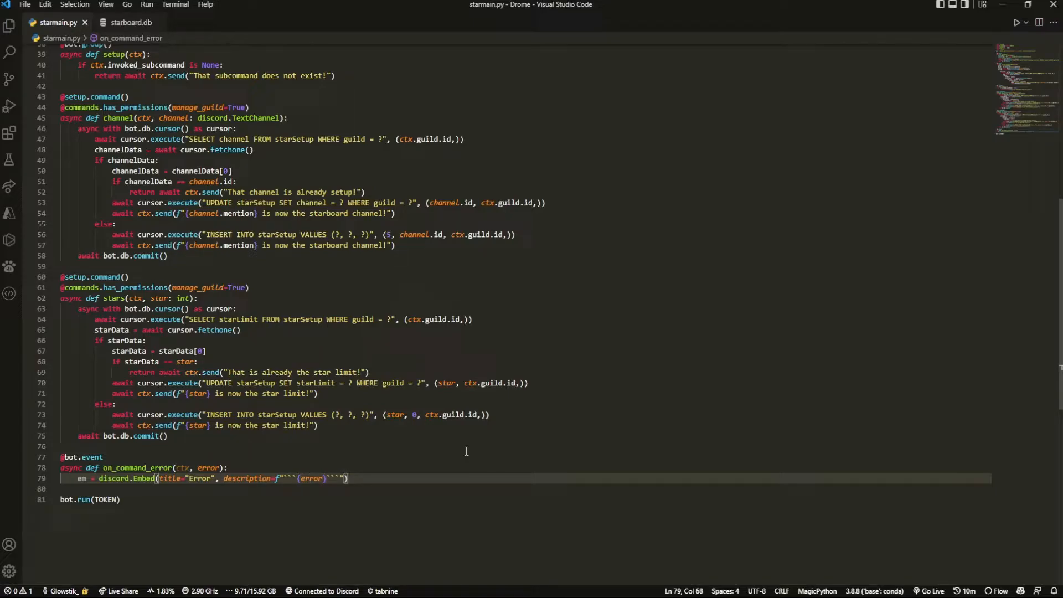
mouse_move(341, 405)
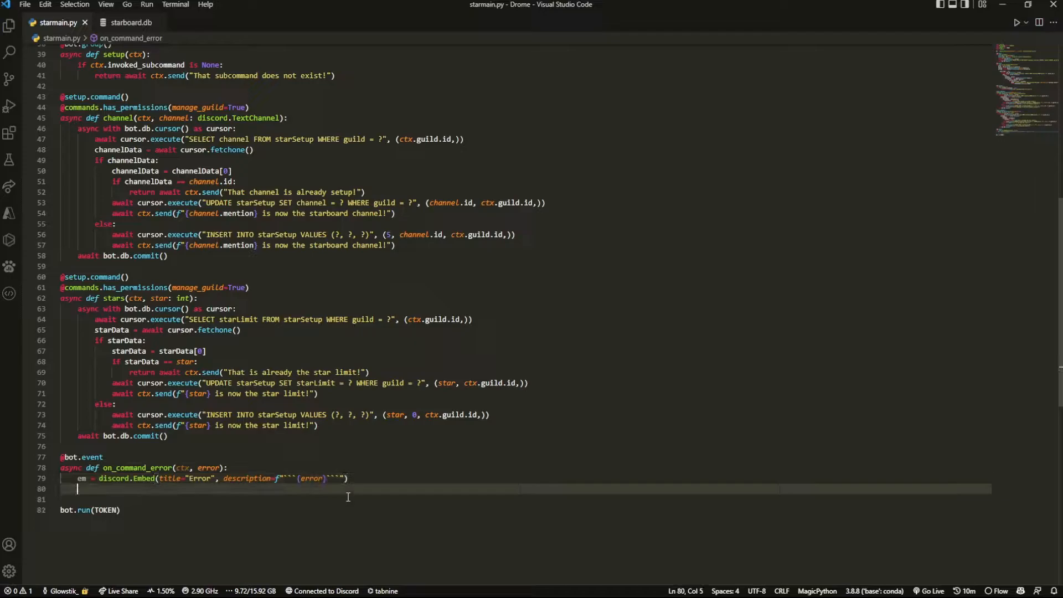
Send the Error embed with delete_after set to 90 seconds, then return
type("await")
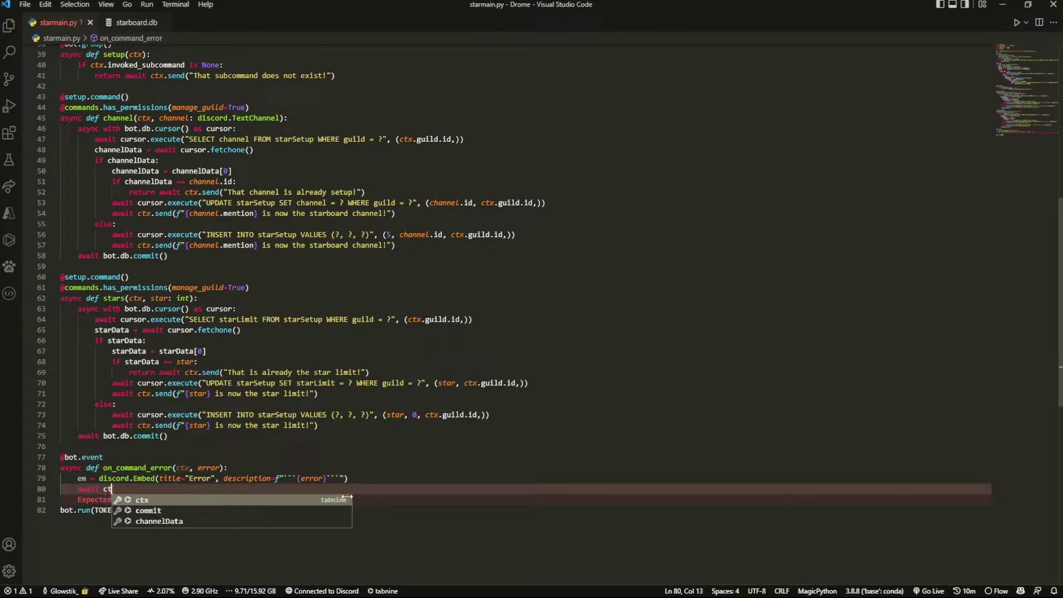
type("ctx.send()")
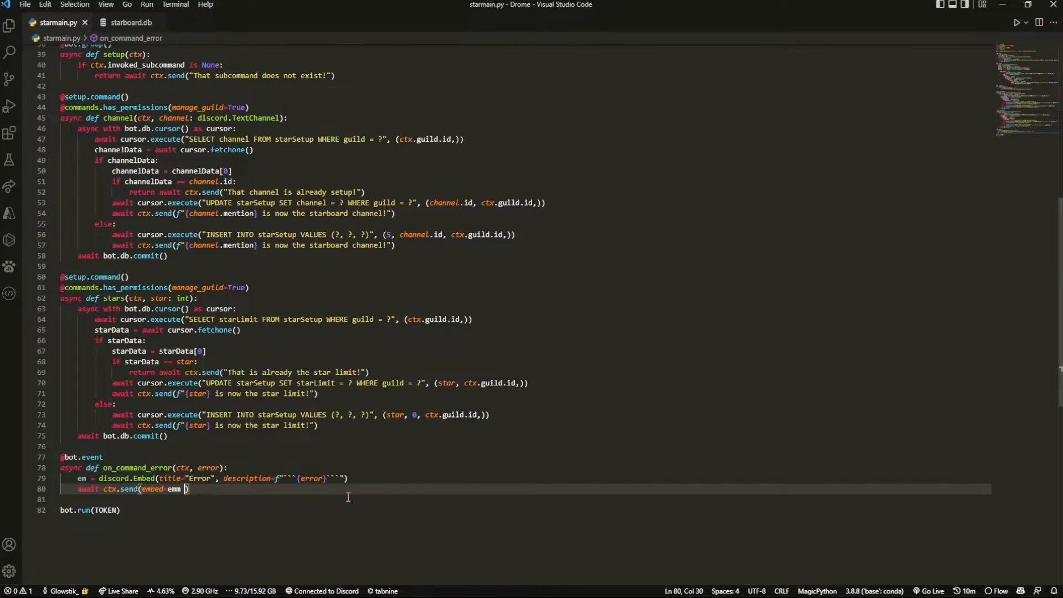
key("Backspace")
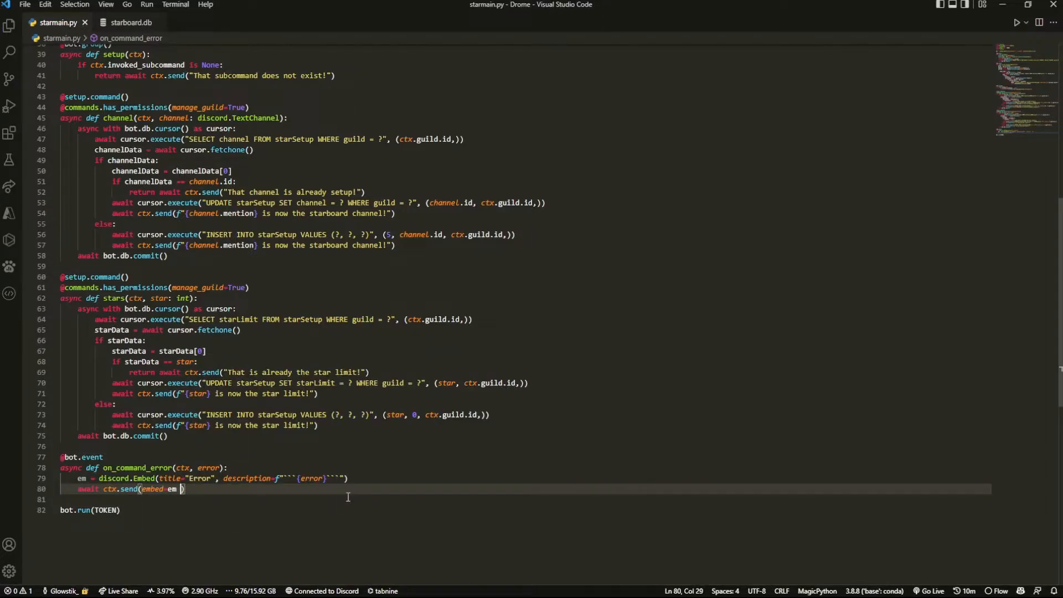
type(", delete_after=5")
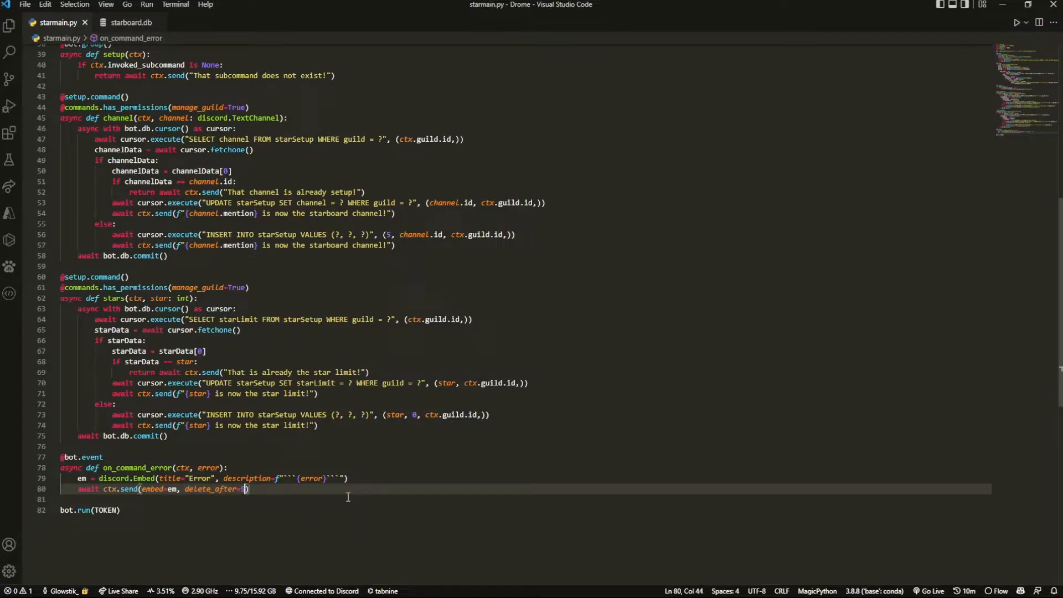
key("Backspace")
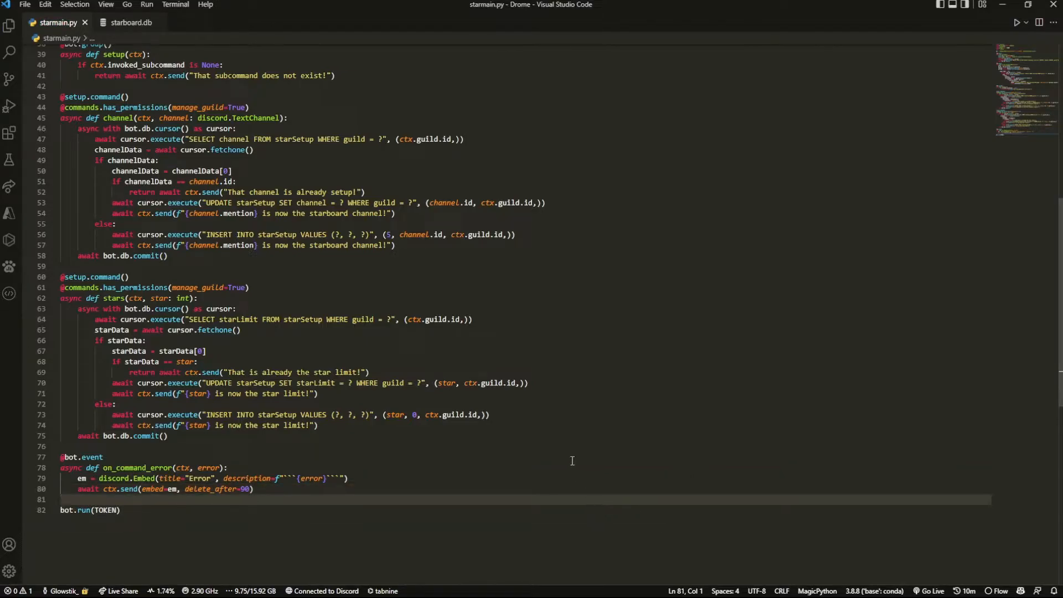
type("rert")
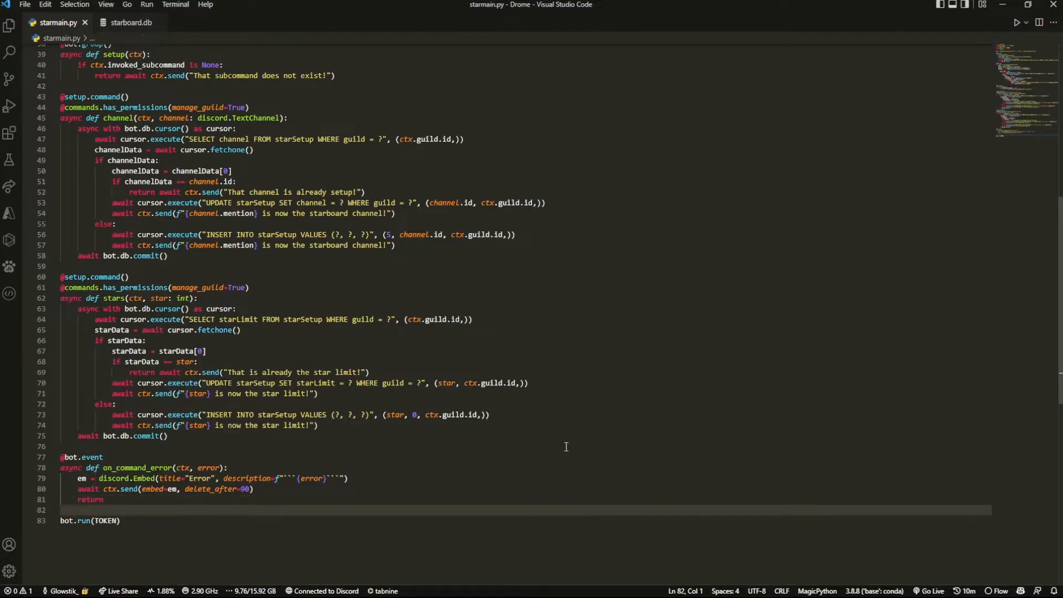
mouse_move(412, 555)
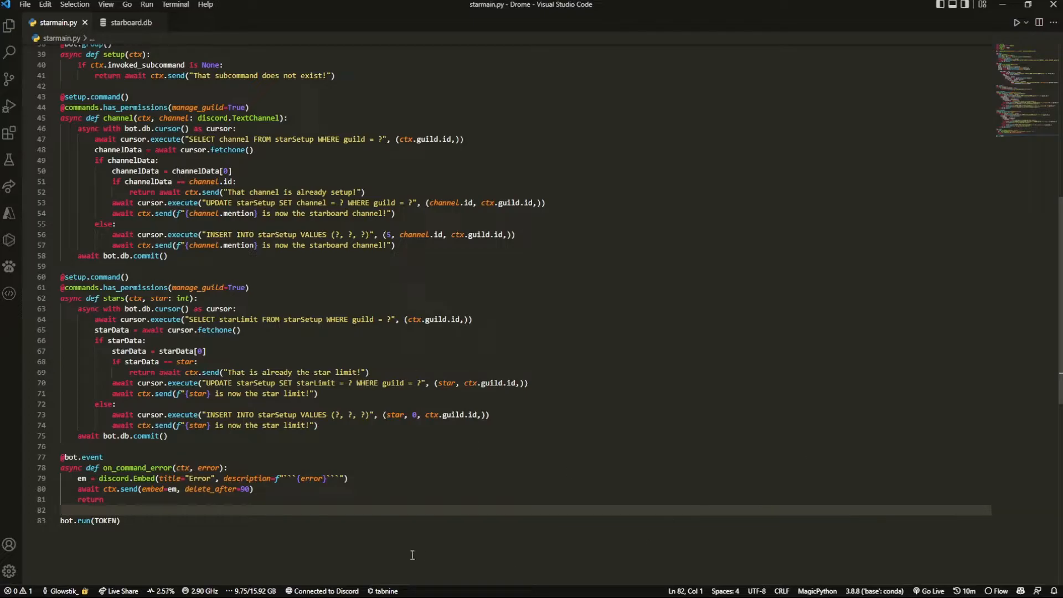
left_click(156, 468)
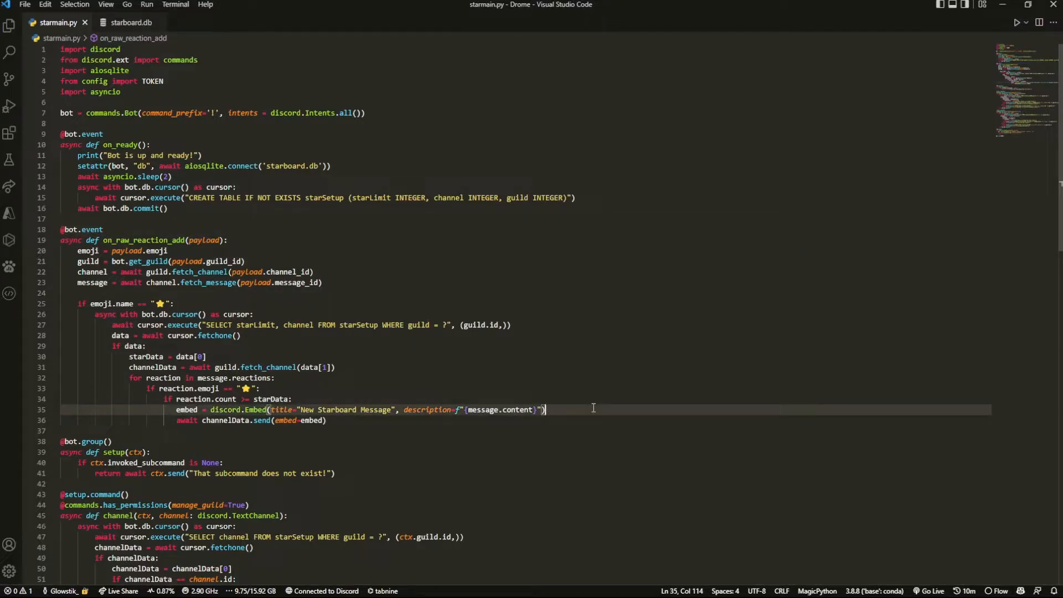
mouse_move(876, 466)
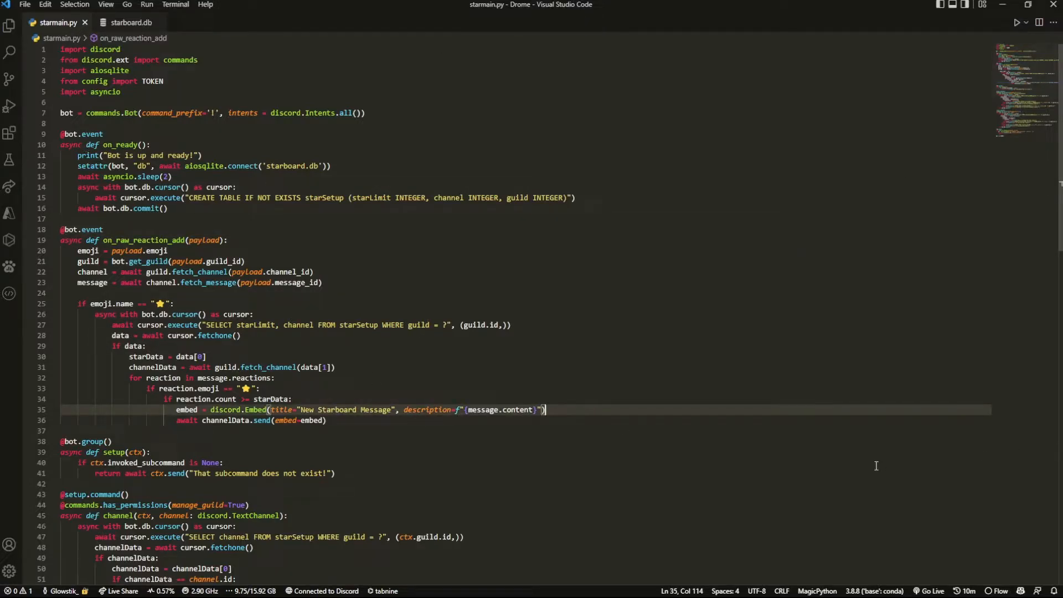
Wrap embed.set_image(url=message.attachments[0].url) in a try block with except: pass
key("Enter")
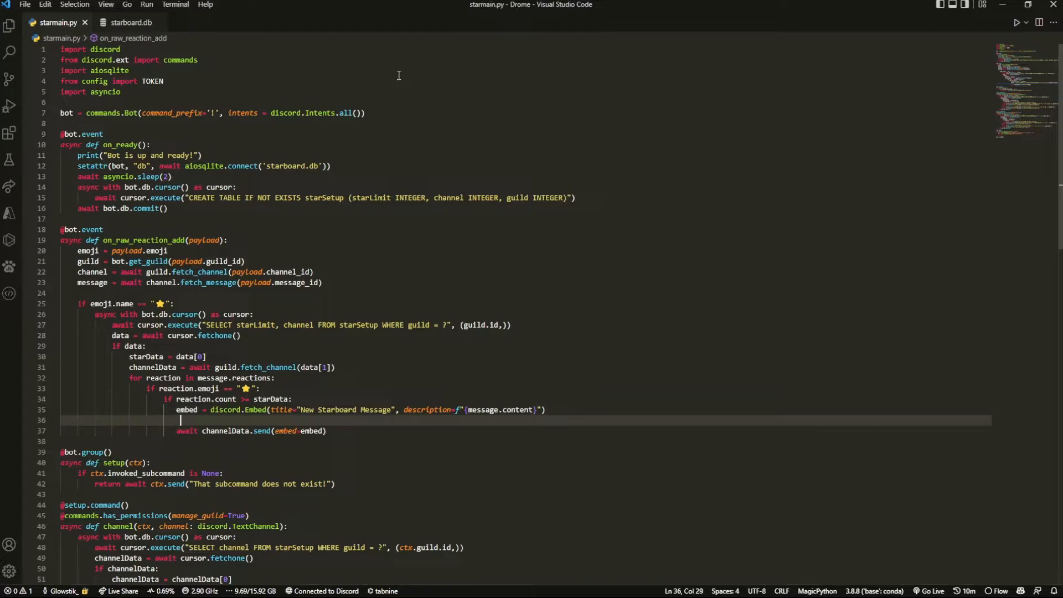
type("try:")
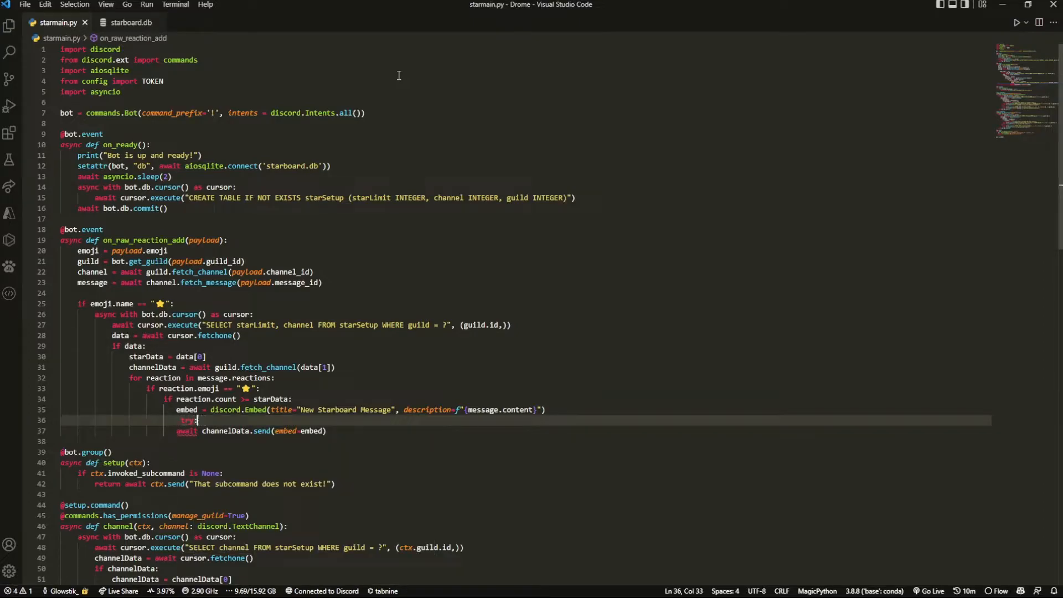
key("Enter")
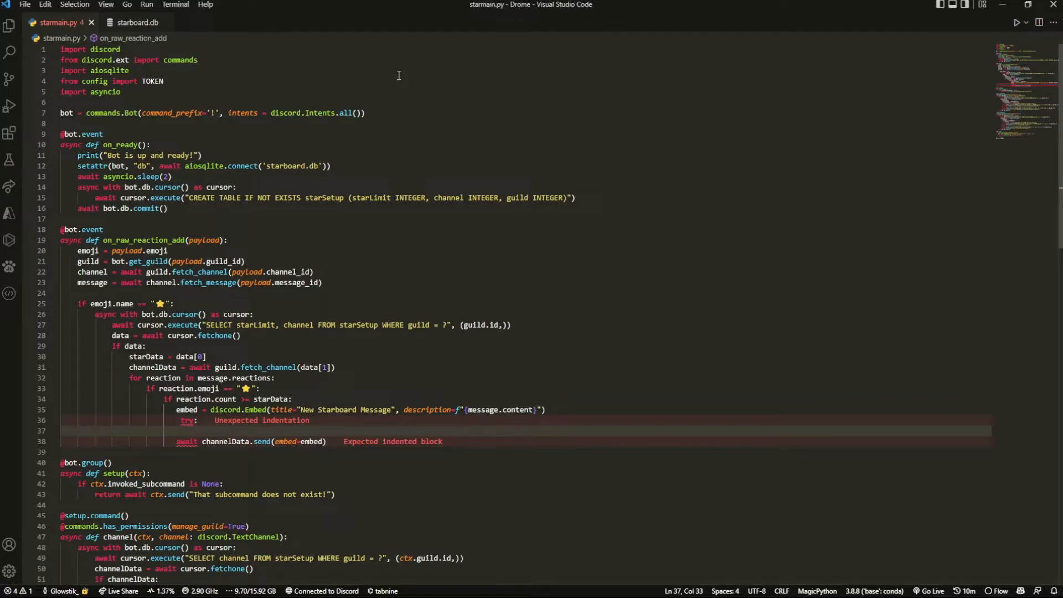
type("embe")
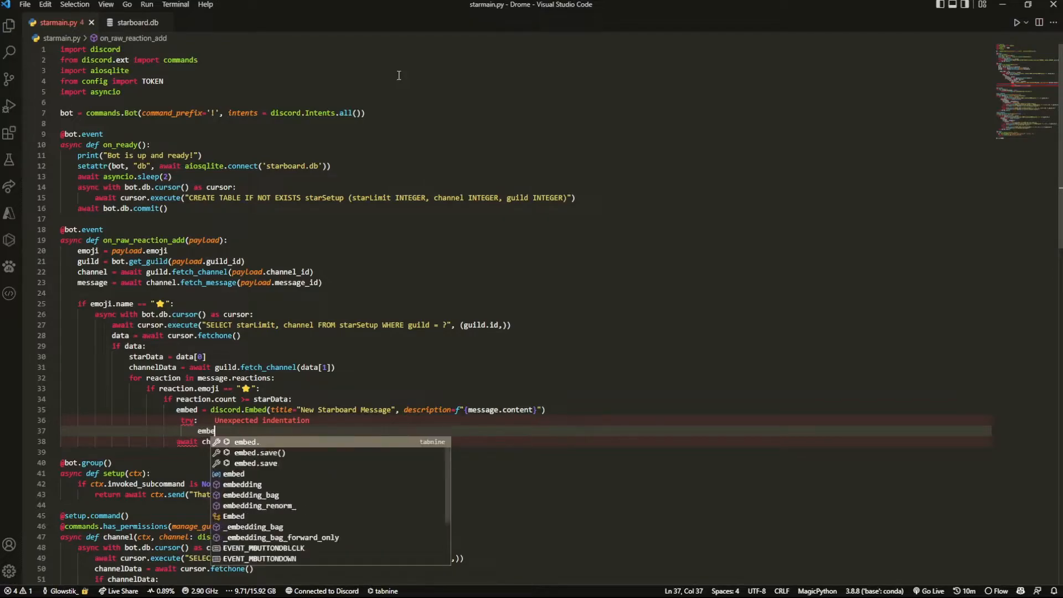
type(".set_image(")
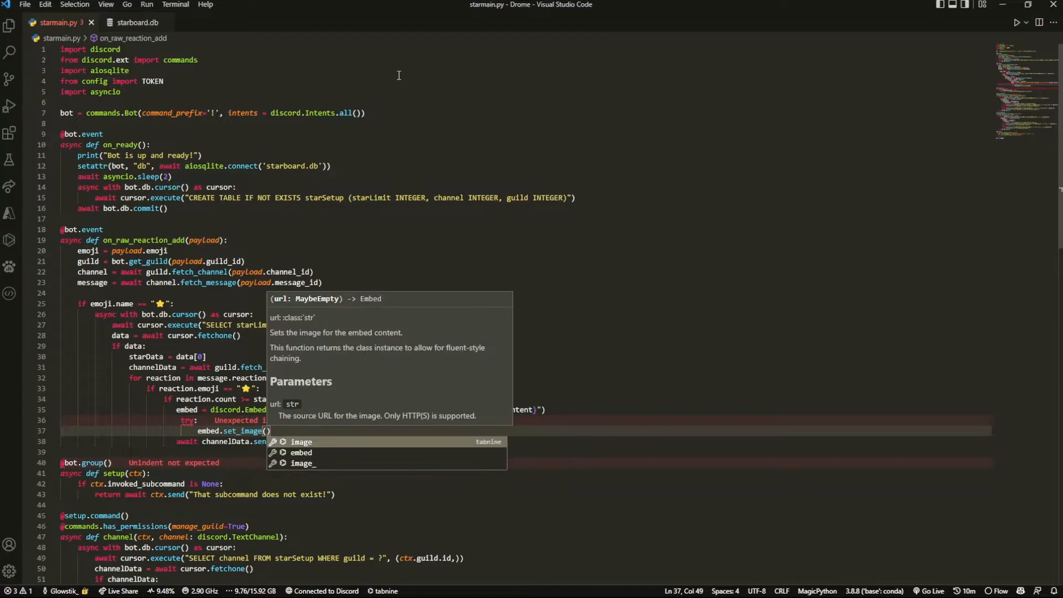
type("url")
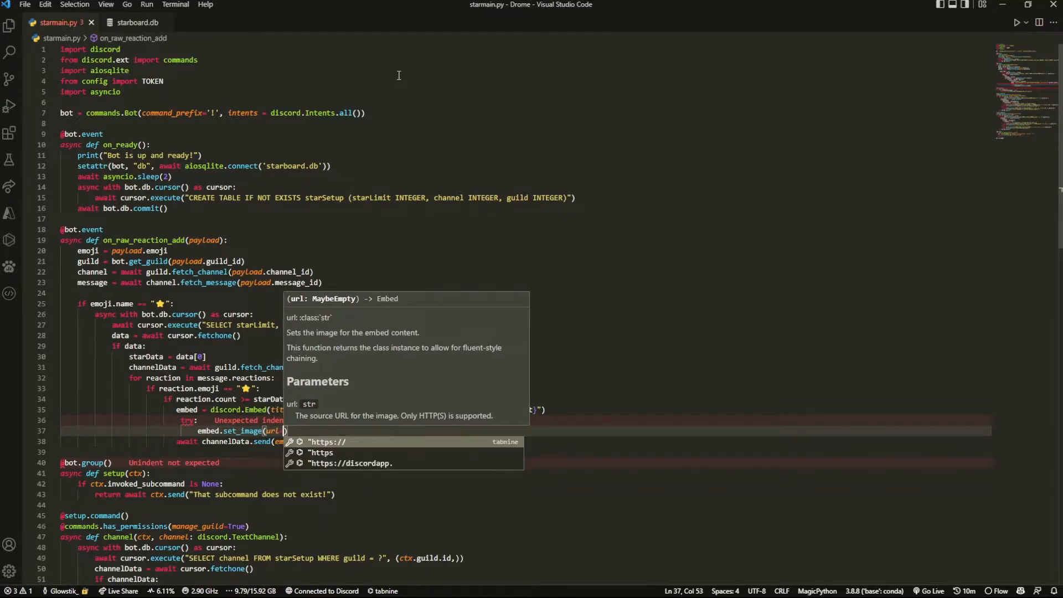
type("messa")
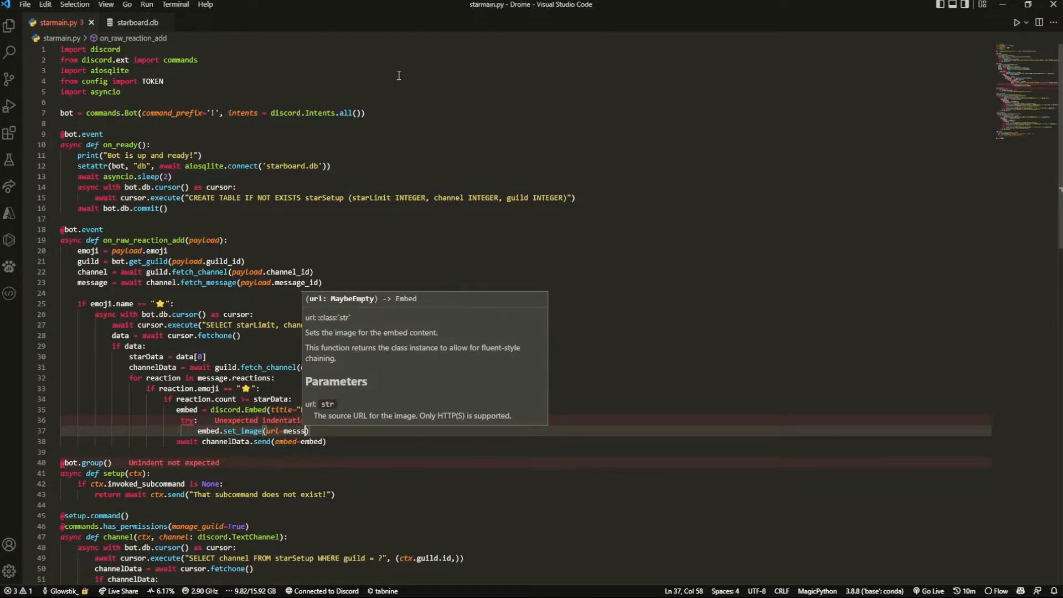
type("message.attachments[0")
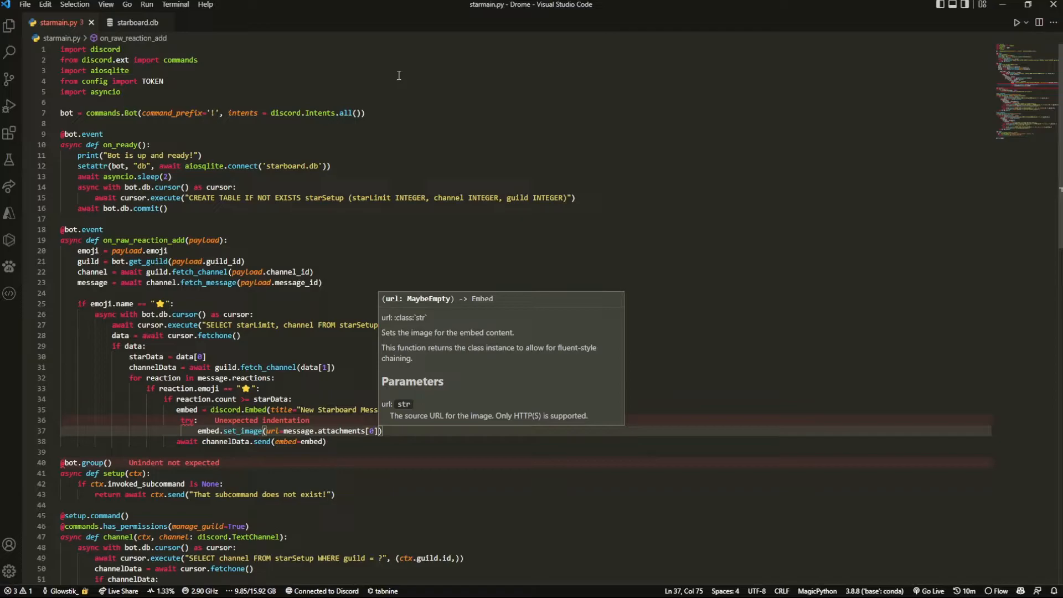
type(".url")
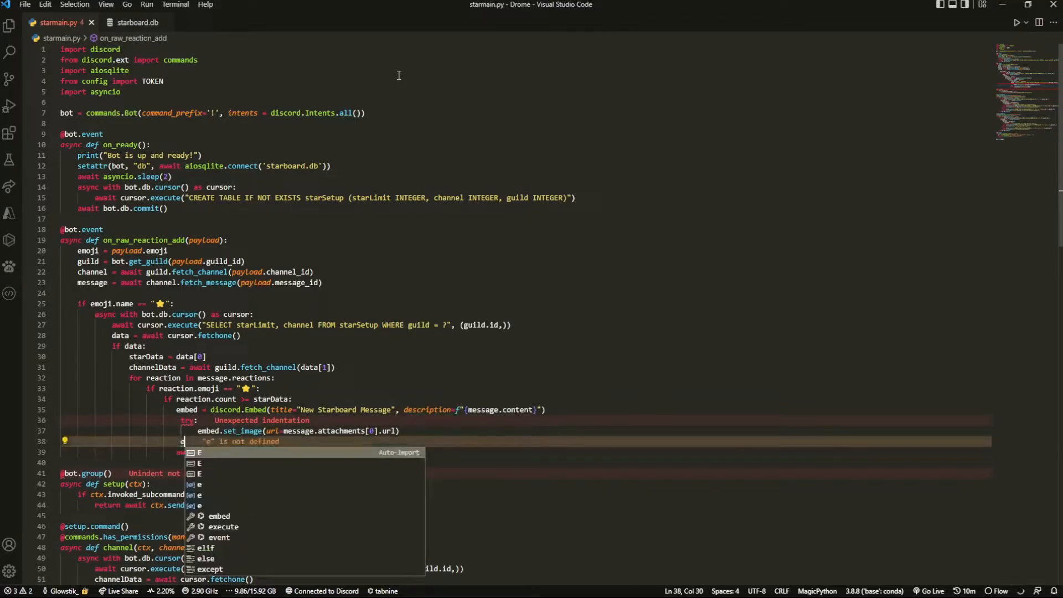
type("xcept:")
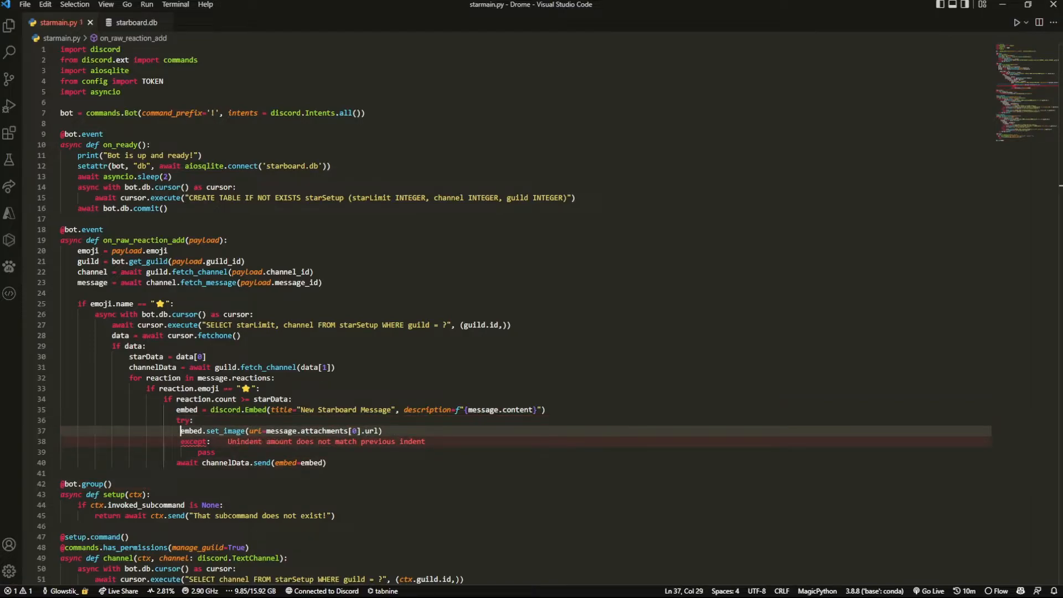
key("Tab")
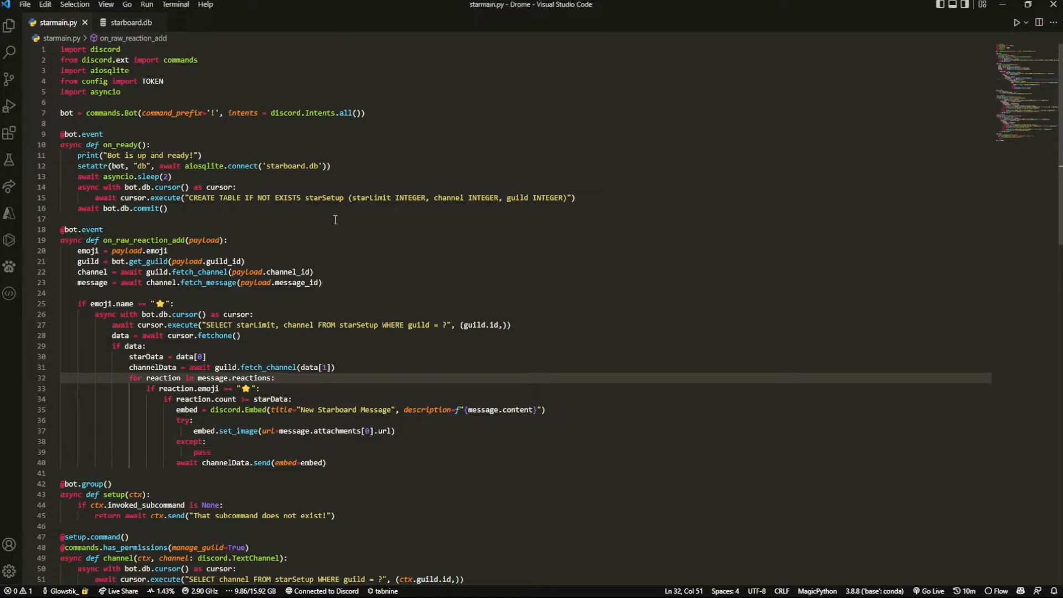
mouse_move(66, 395)
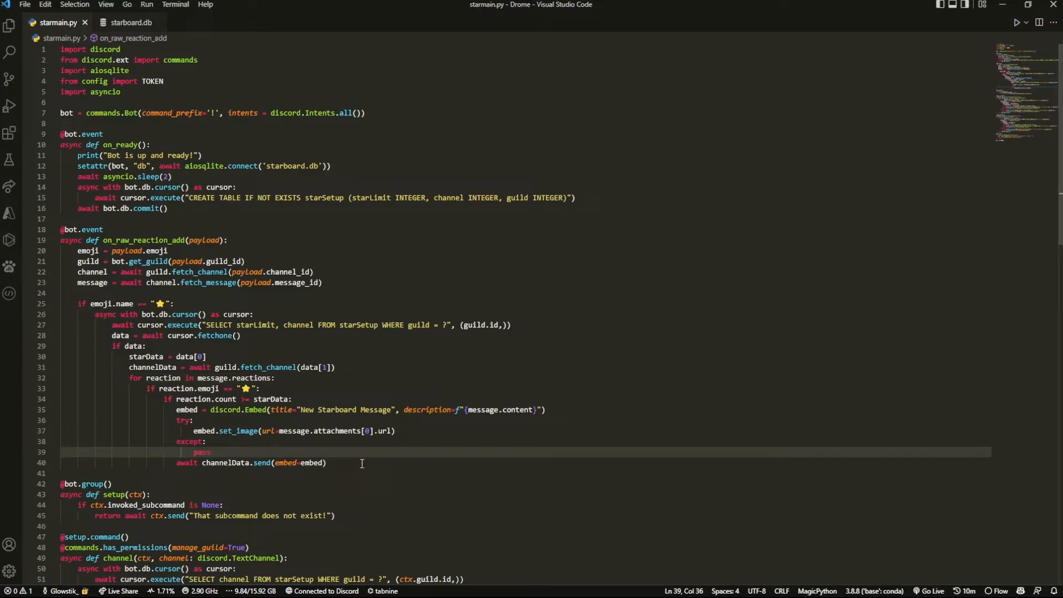
Start an embed.set_author call named "Message Link"
key("Enter")
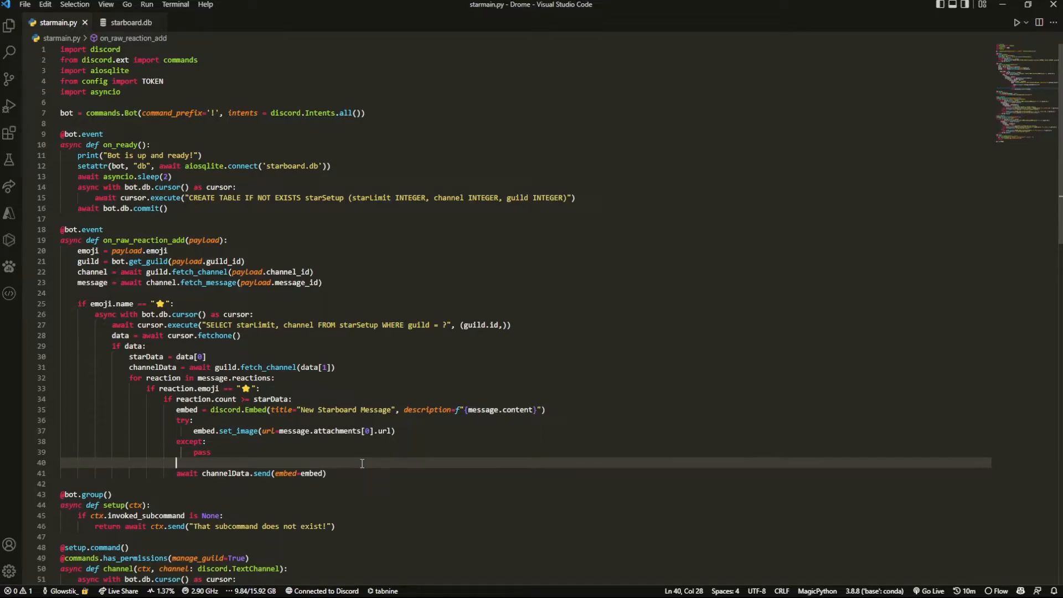
type("embed")
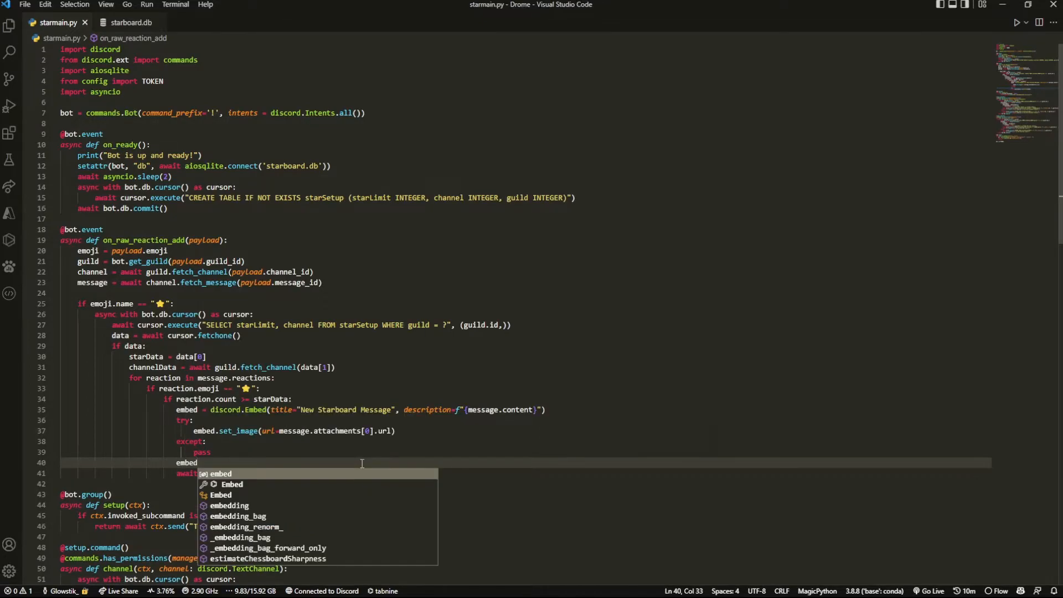
type(".set_author(")
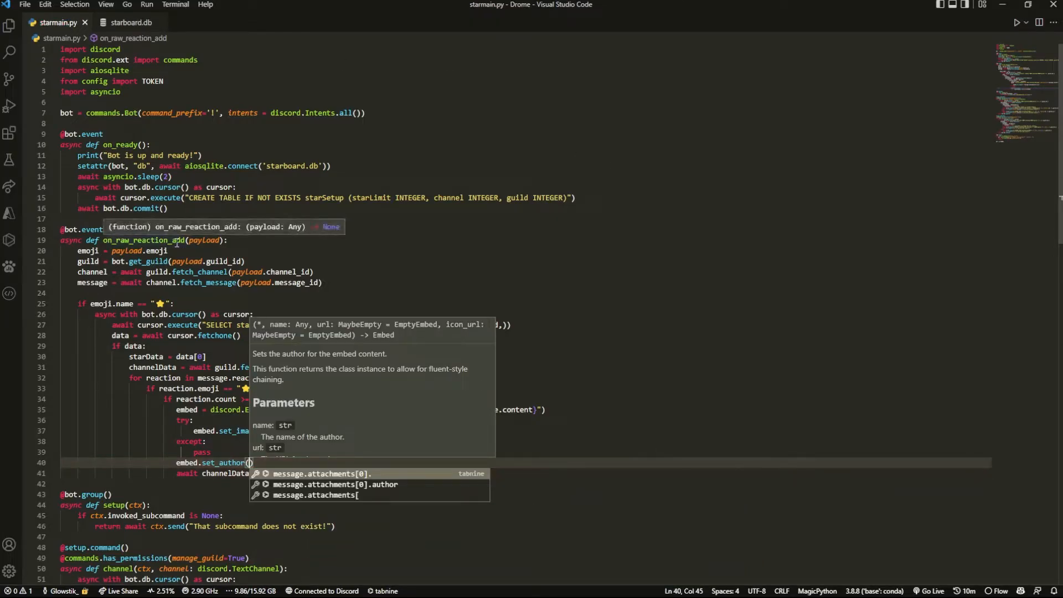
type("name=\"\"")
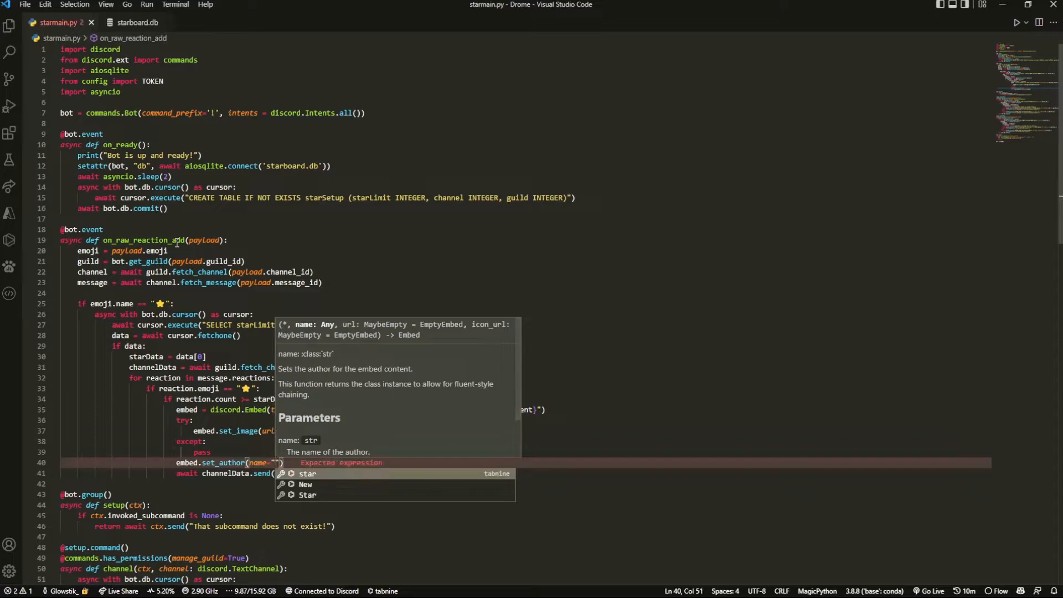
type("M")
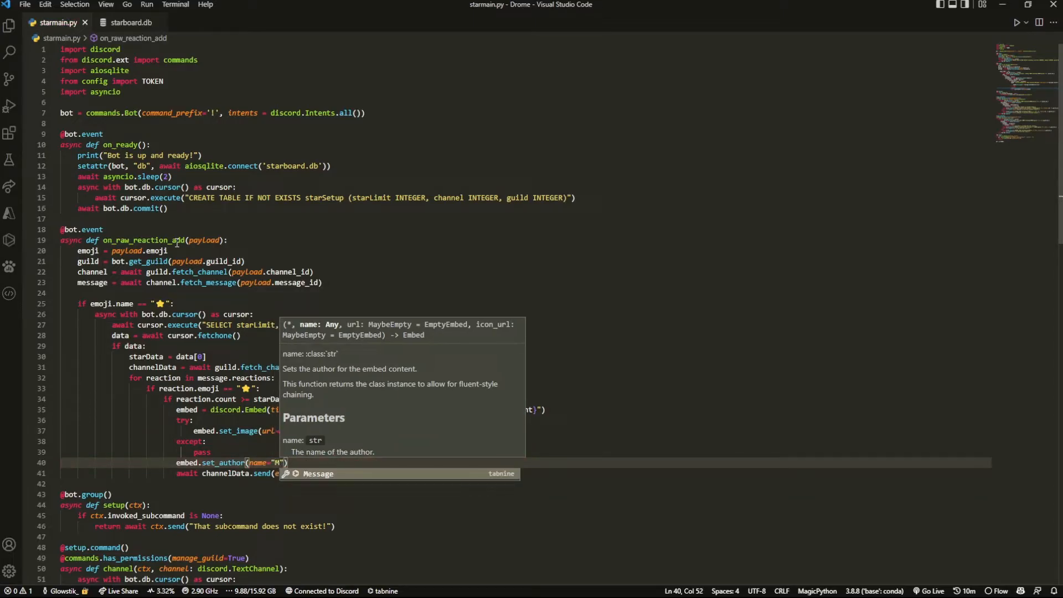
type("essage Link")
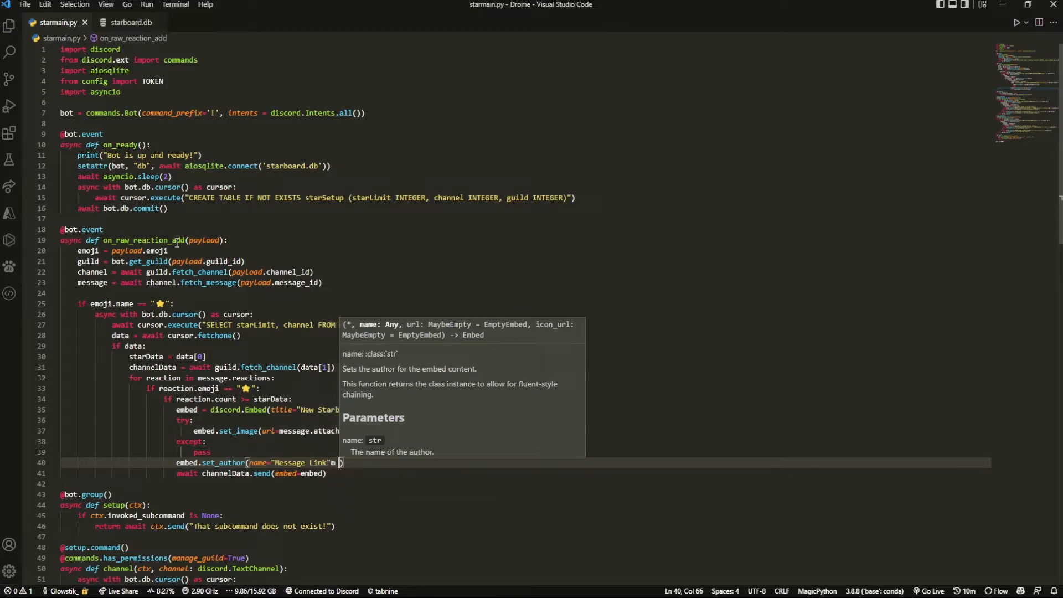
Add url=message.jump_url and icon_url=message.author.avatar.url to the set_author call
type(", url")
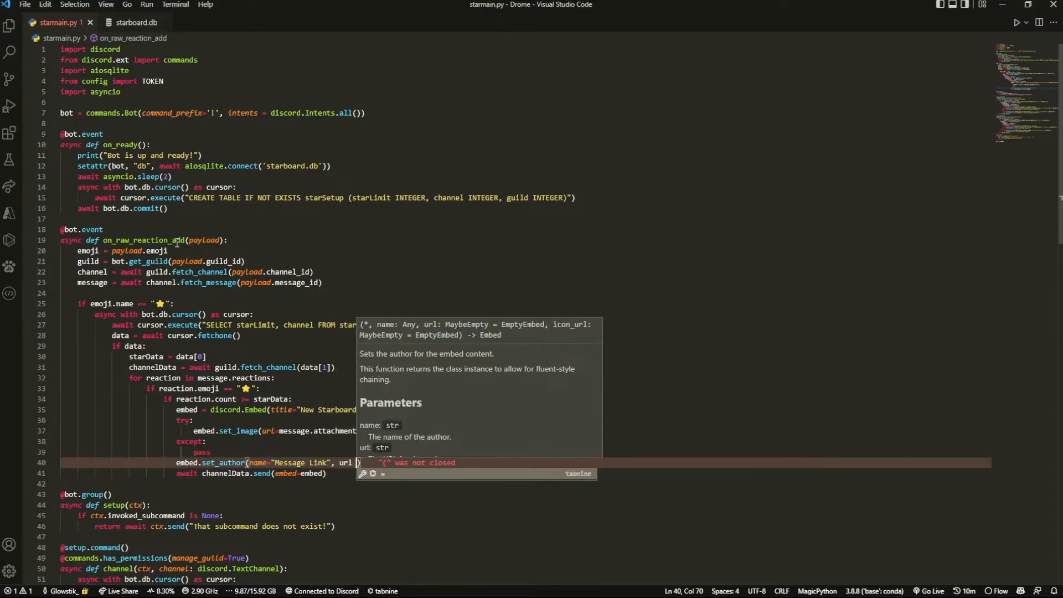
type("url")
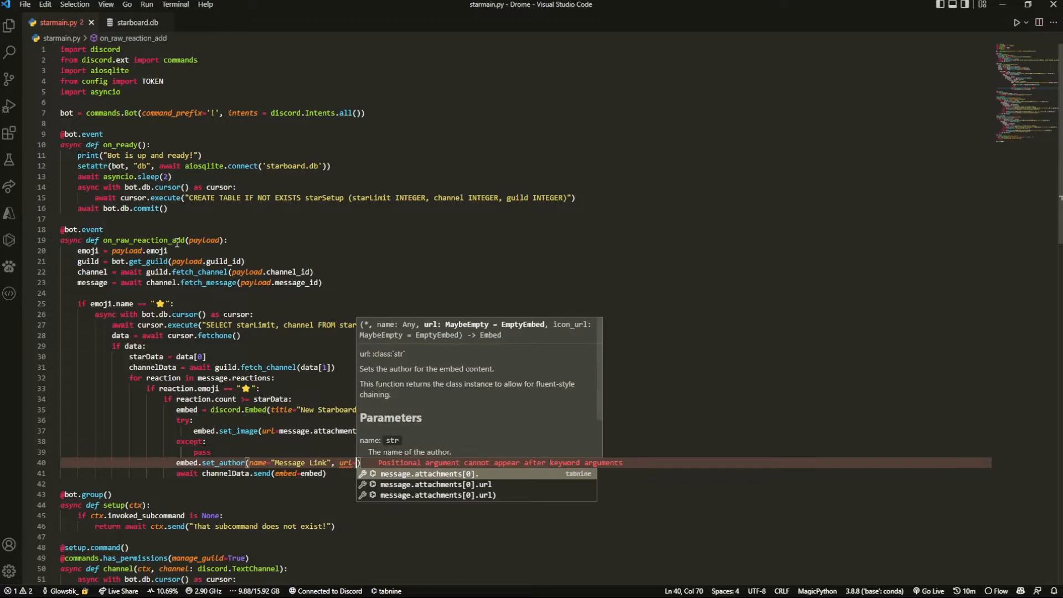
type("message.jump_url")
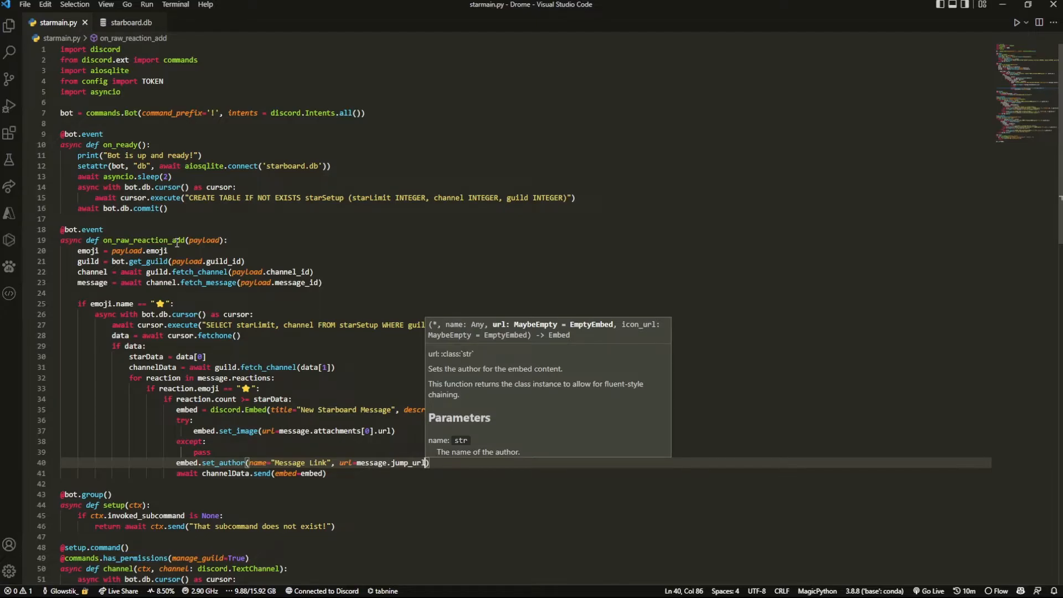
type("icon")
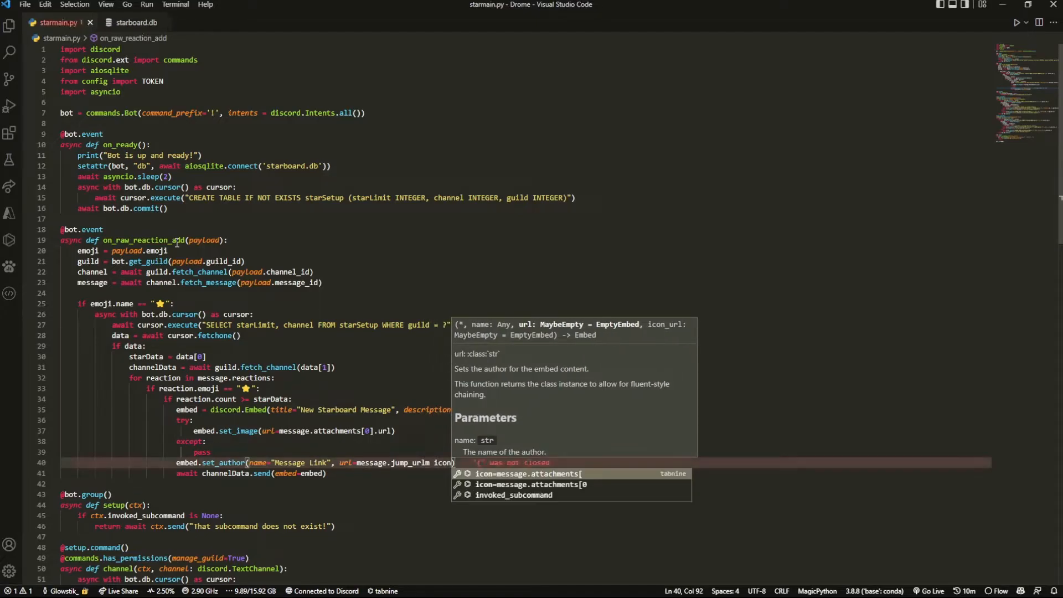
type("icon_url=")
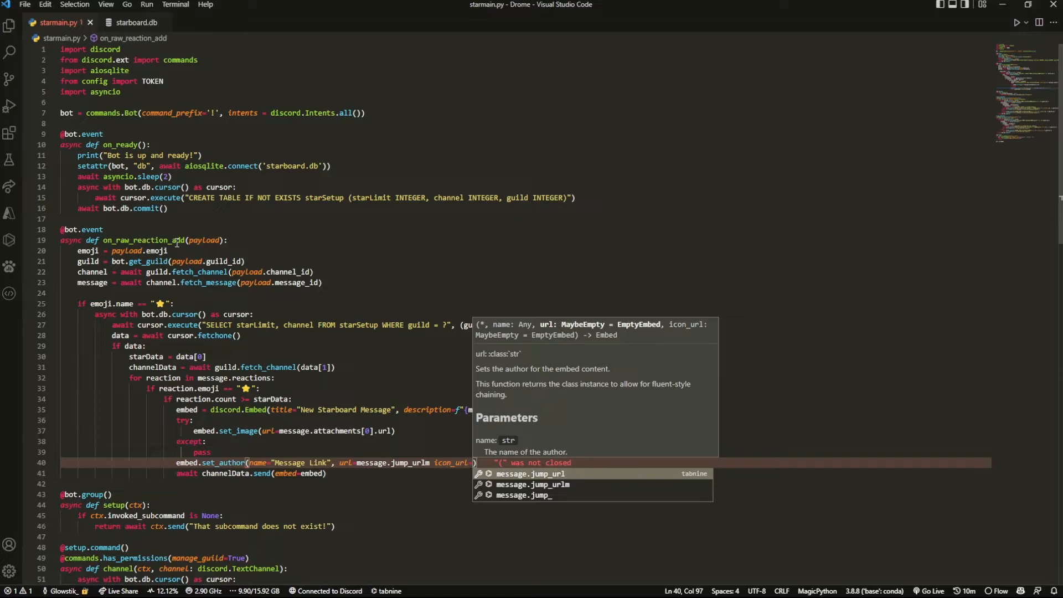
type(",")
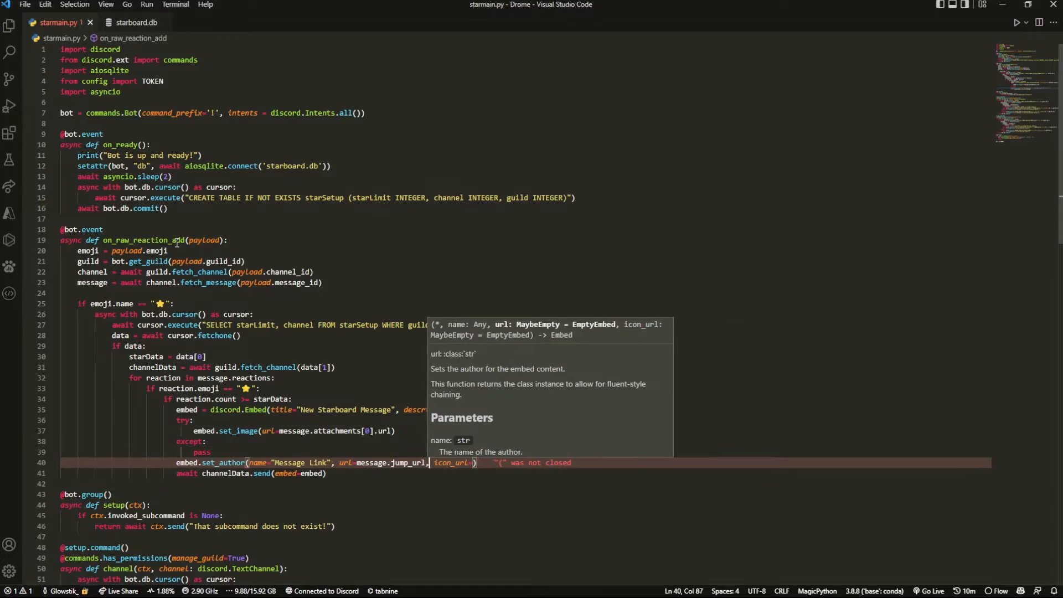
type("me)")
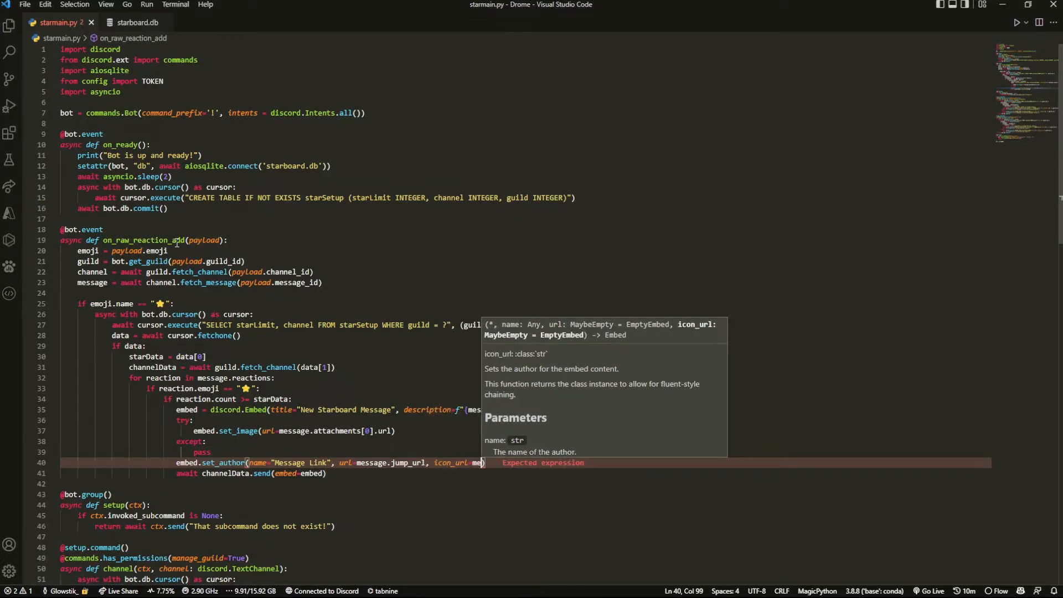
type("message.author")
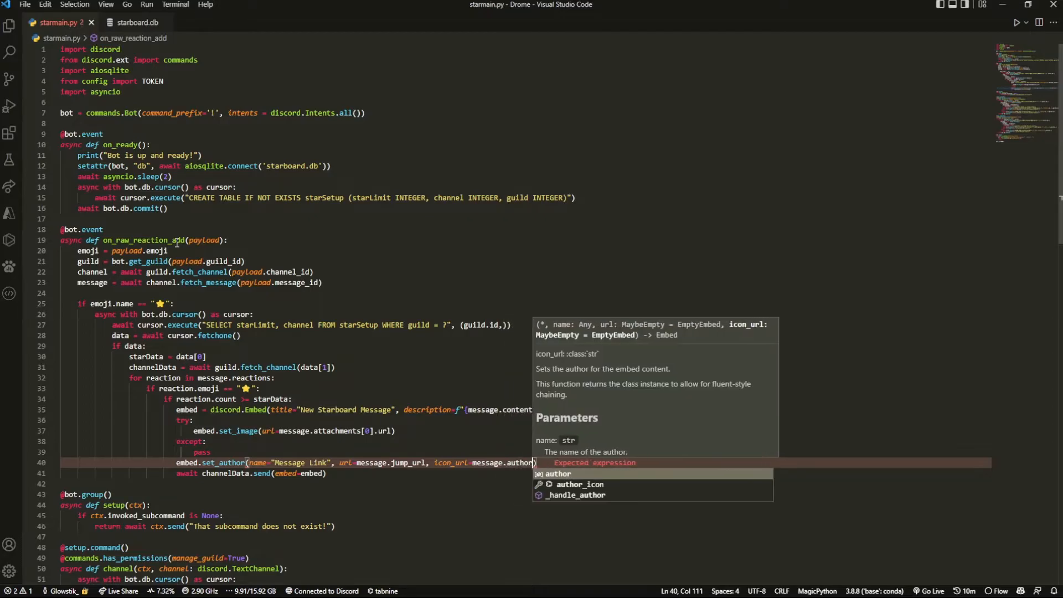
type(".avatar.url")
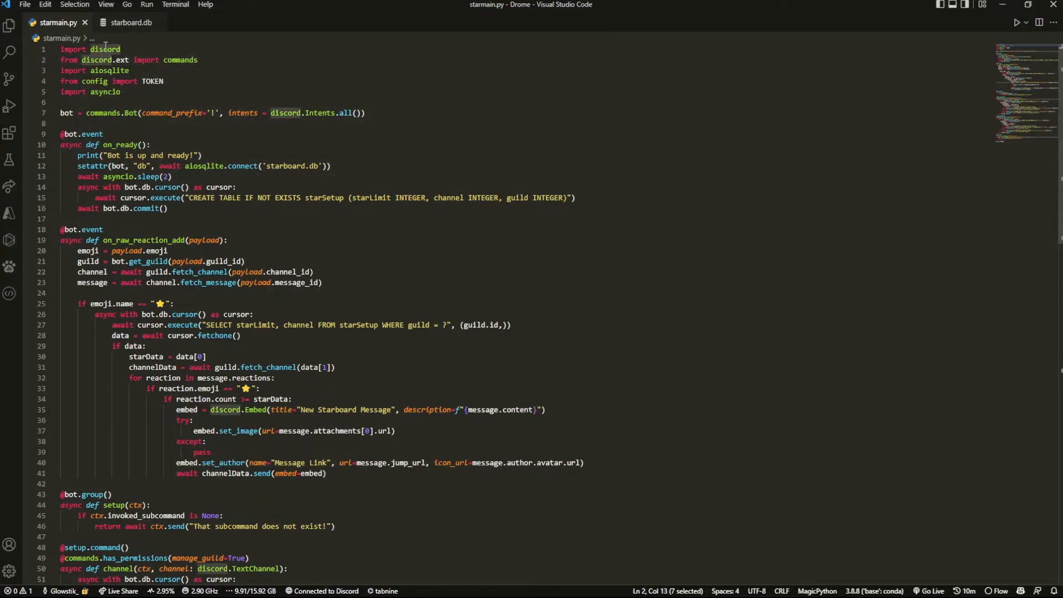
mouse_move(560, 497)
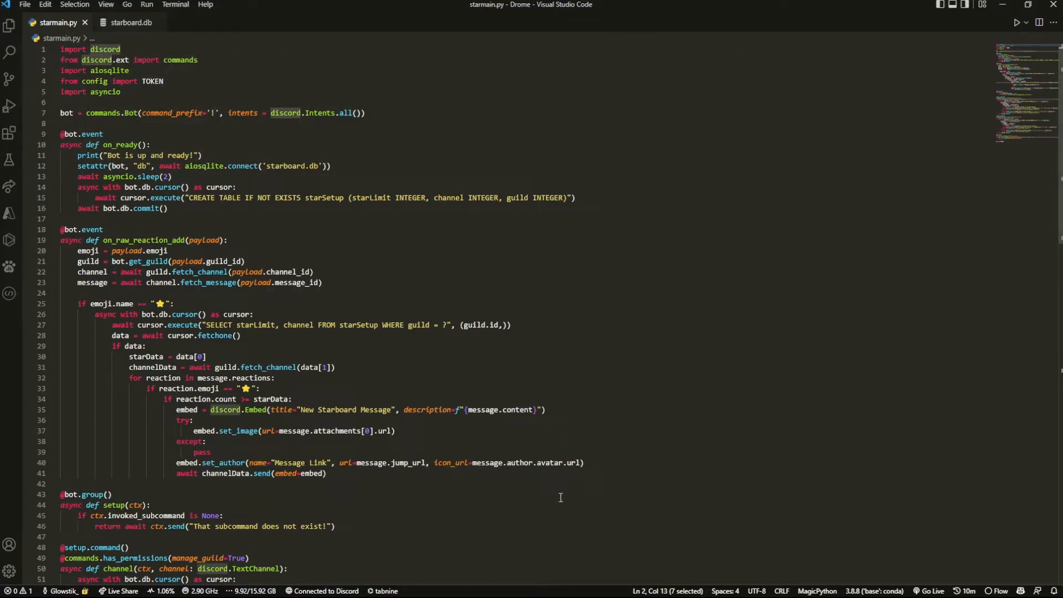
mouse_move(568, 468)
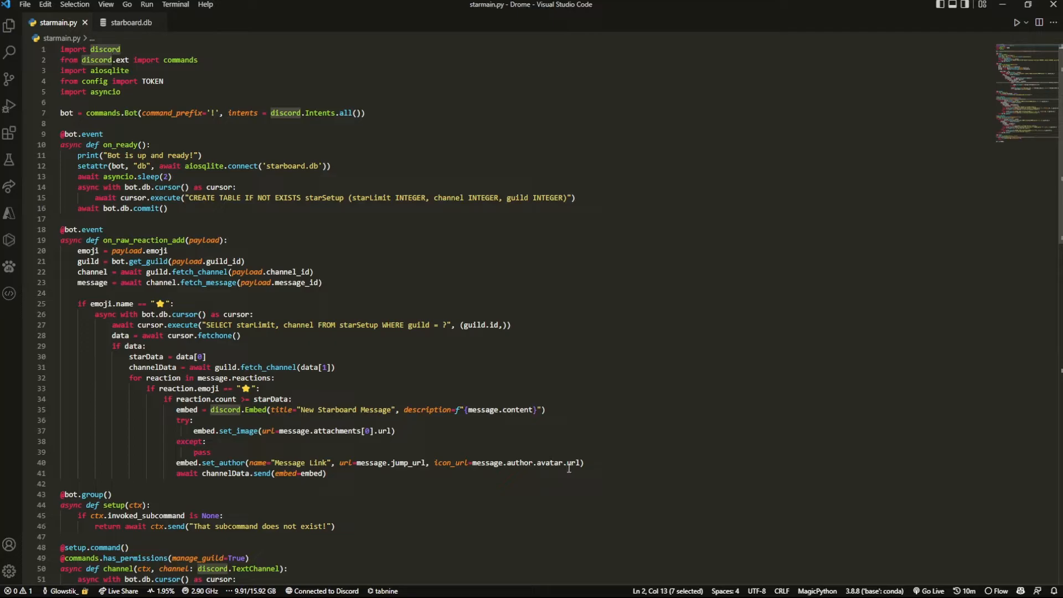
mouse_move(534, 499)
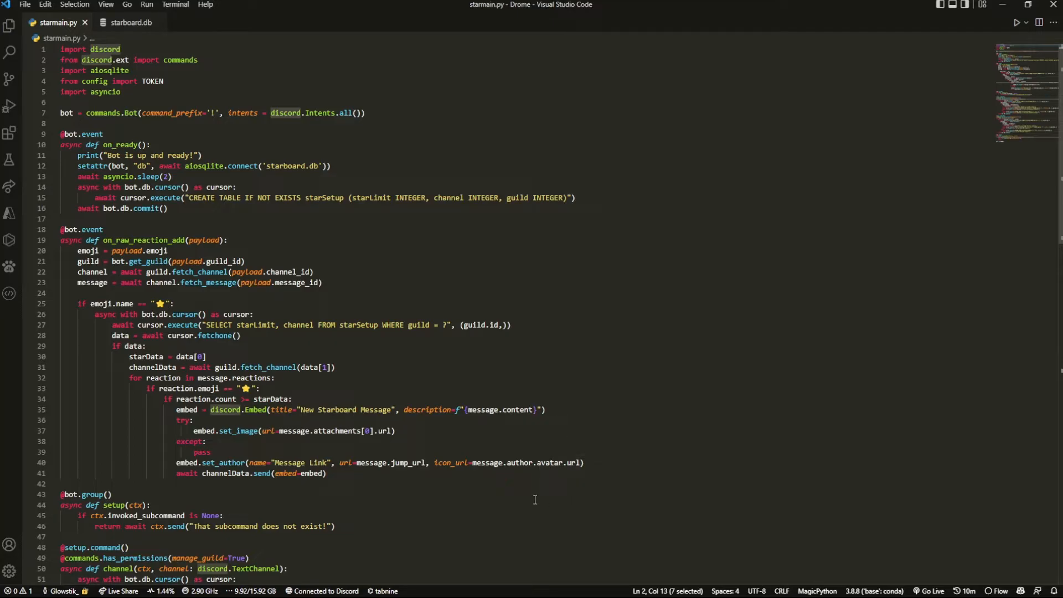
left_click(533, 462)
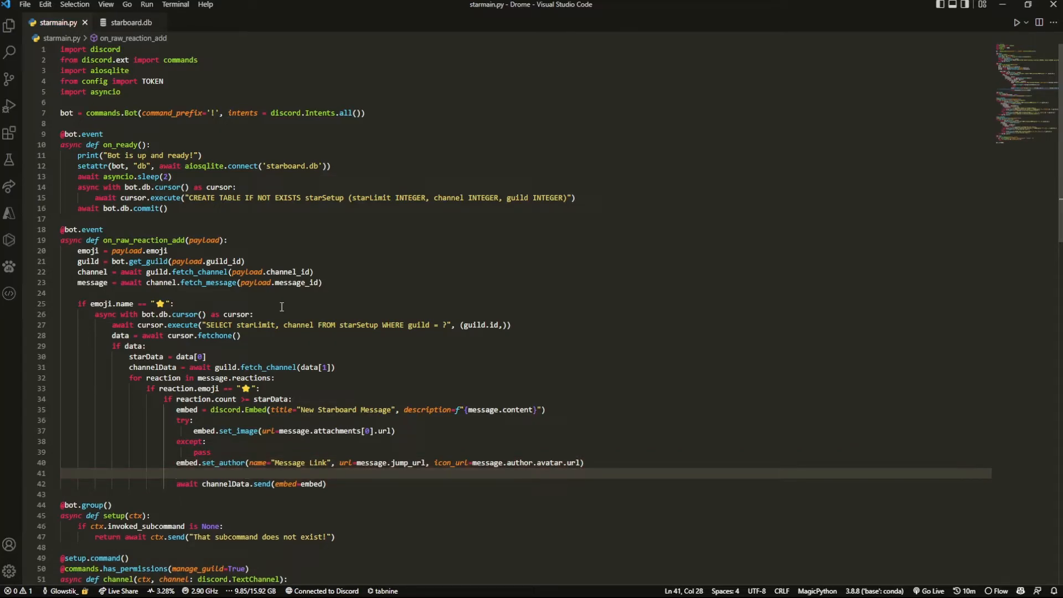
Add embed.set_footer(text=f"Message ID: {message.id}") to the starboard embed
type("embed.set_footer(text=f\"")
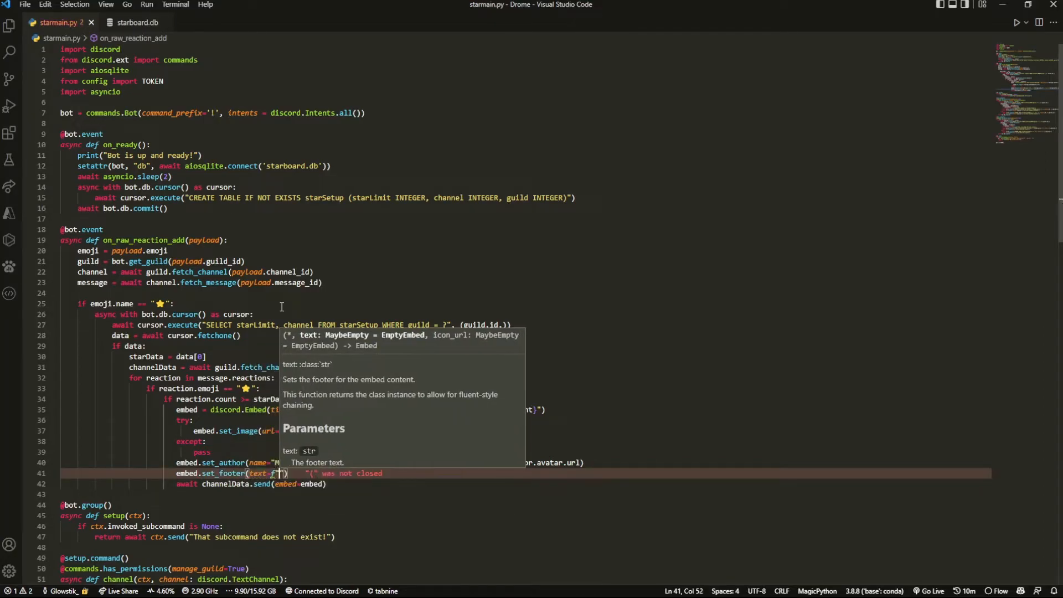
type("\"Message ID: {message.id}\")")
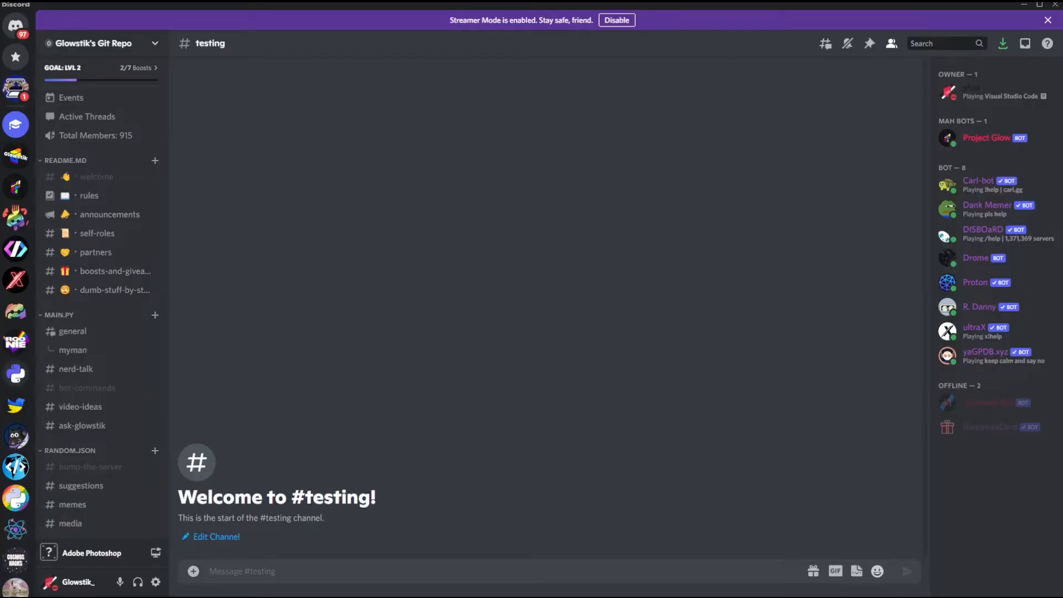
mouse_move(801, 287)
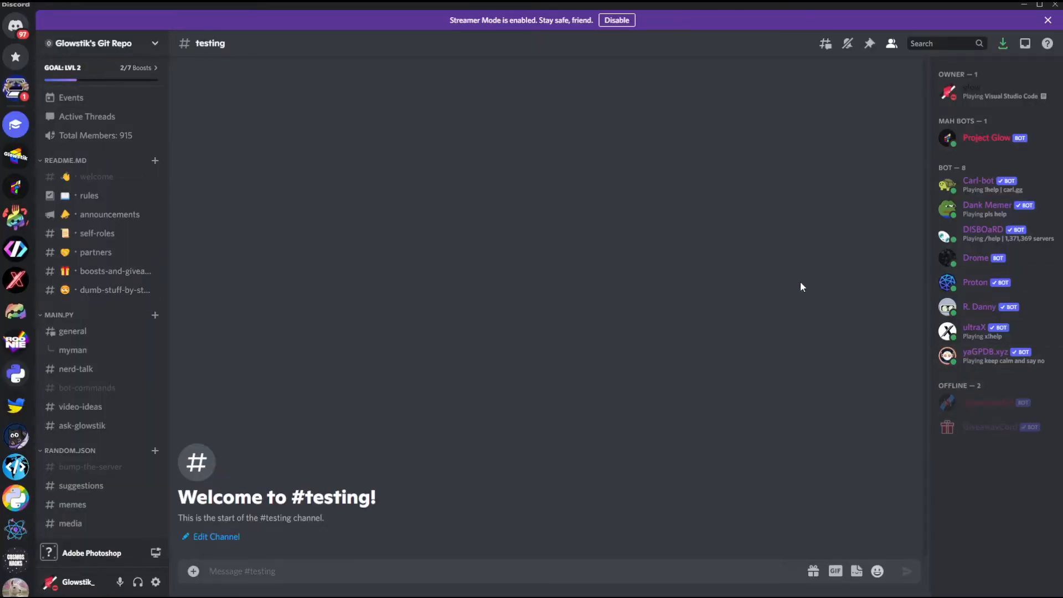
Send !help, then !setup channel without a channel to trigger the Error embed
type("!help")
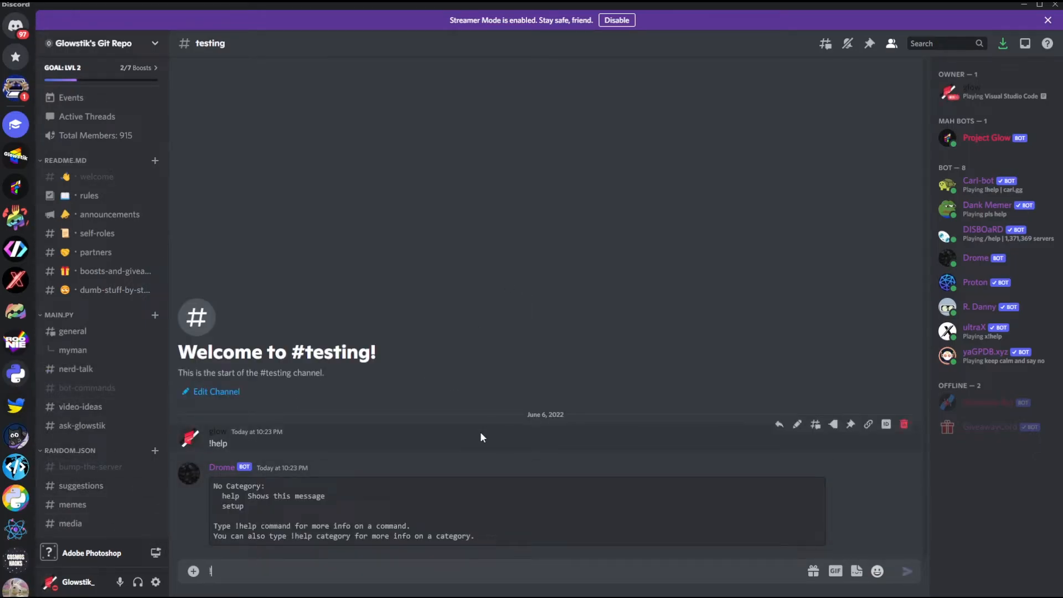
type("s")
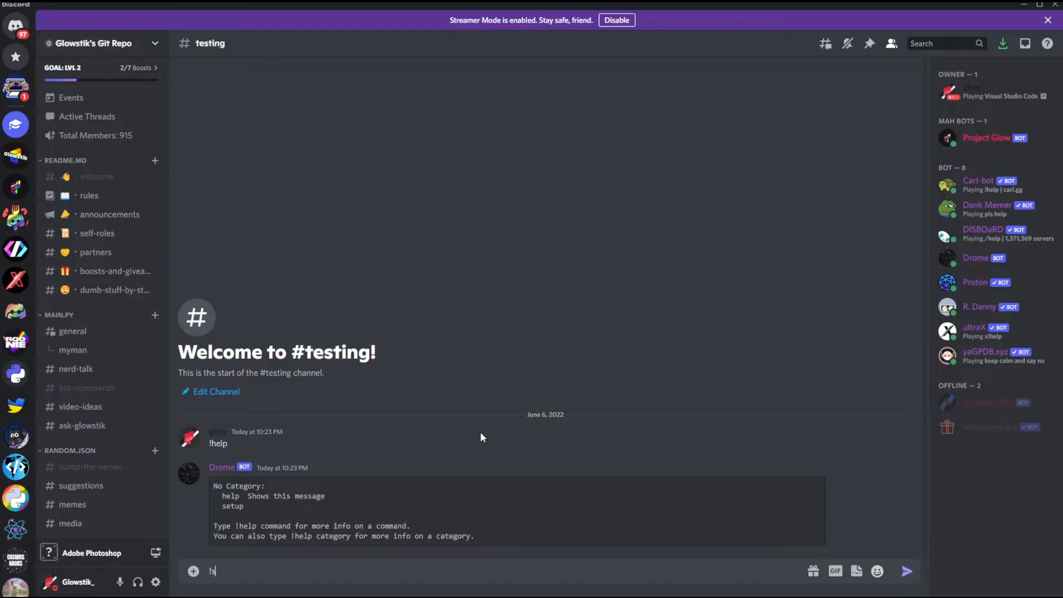
type("etup ch")
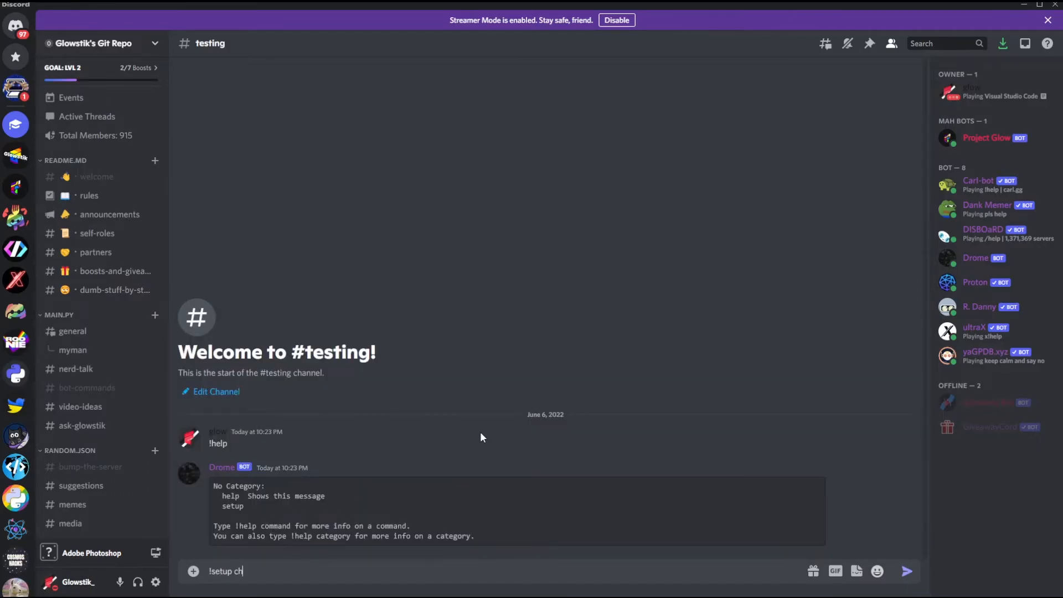
key("Enter")
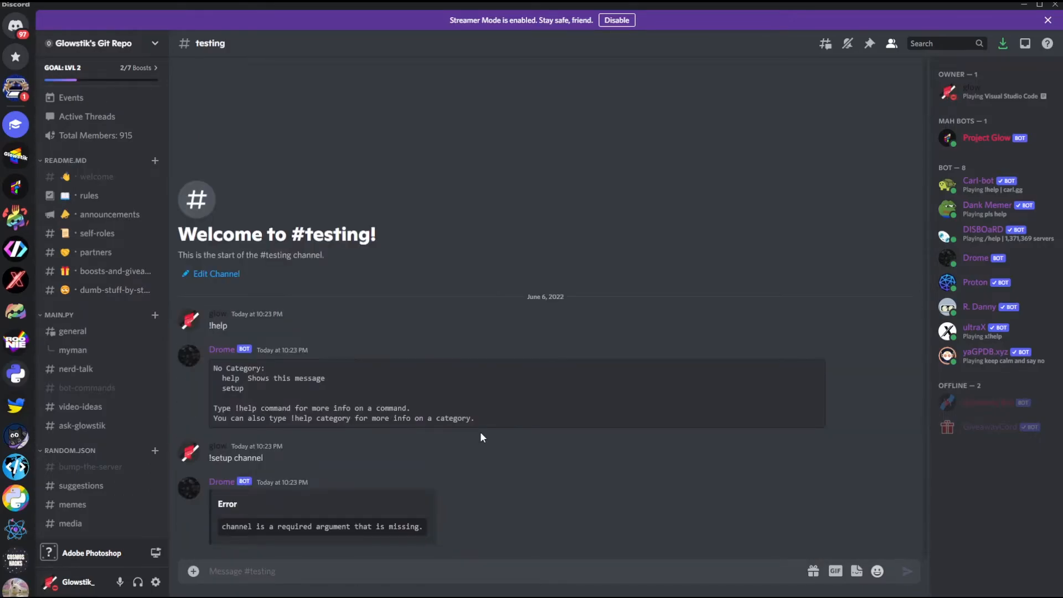
triple_click(321, 527)
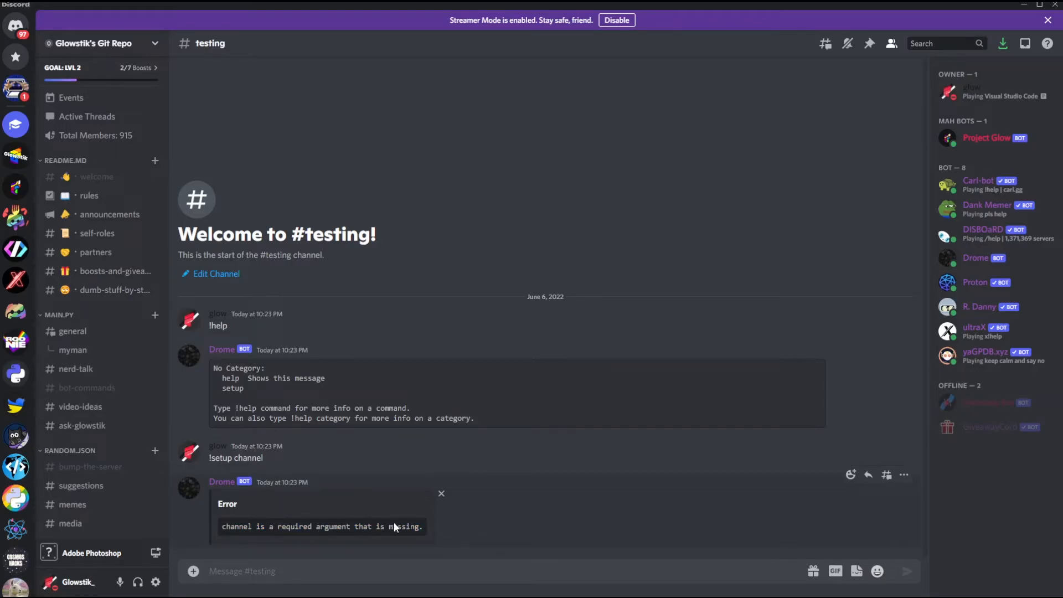
Send !setup channel #testing to the bot
type("!setup")
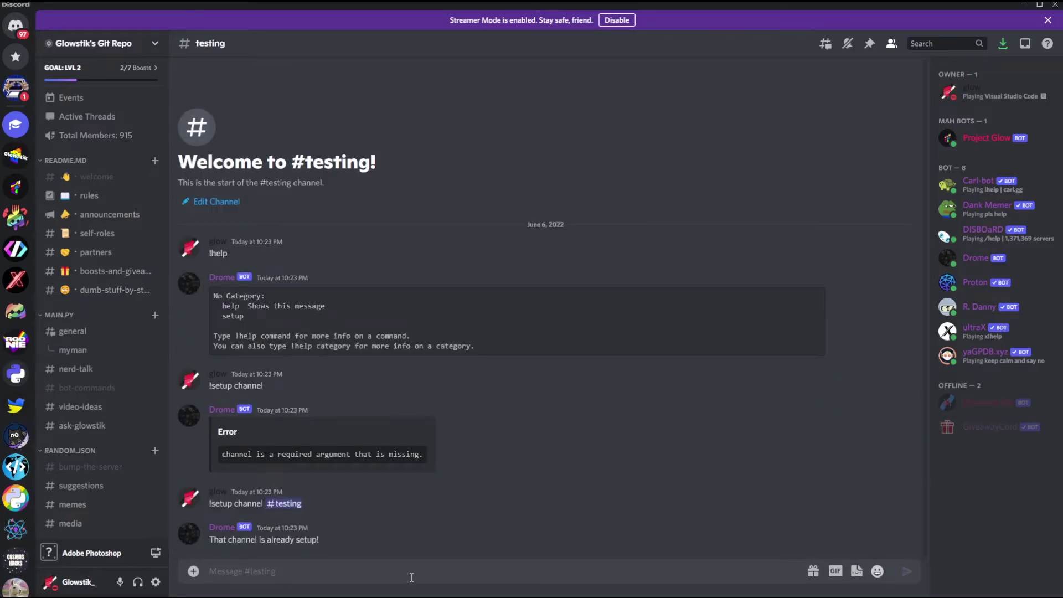
mouse_move(159, 483)
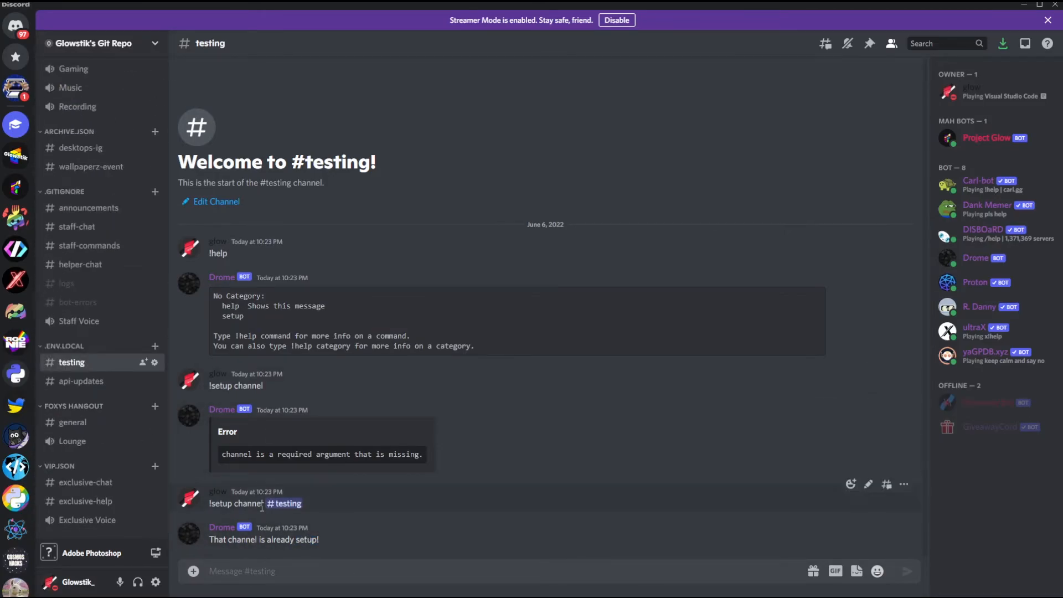
mouse_move(12, 123)
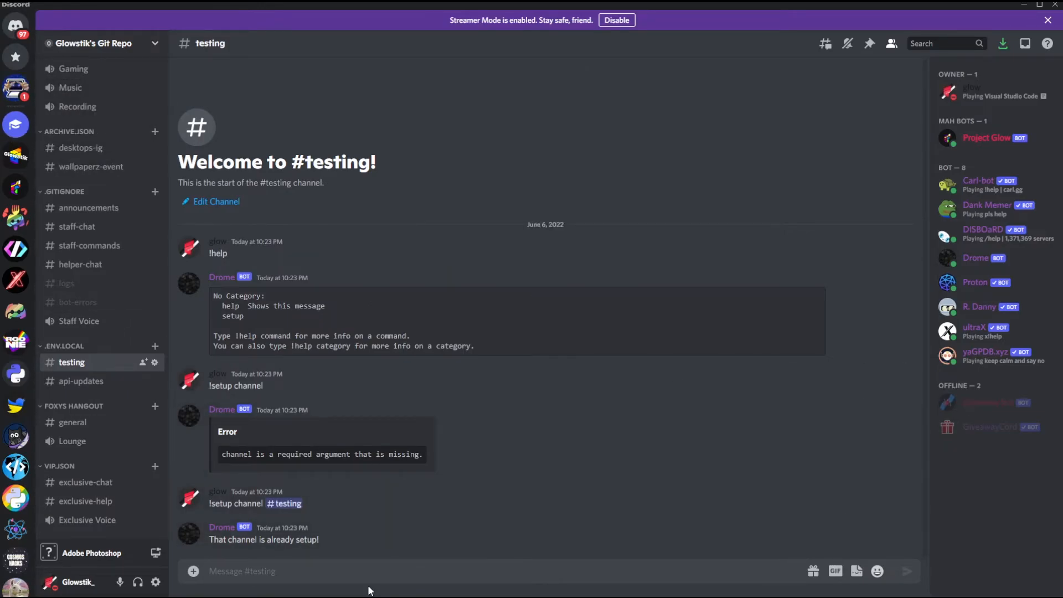
type("hey! you sdhould")
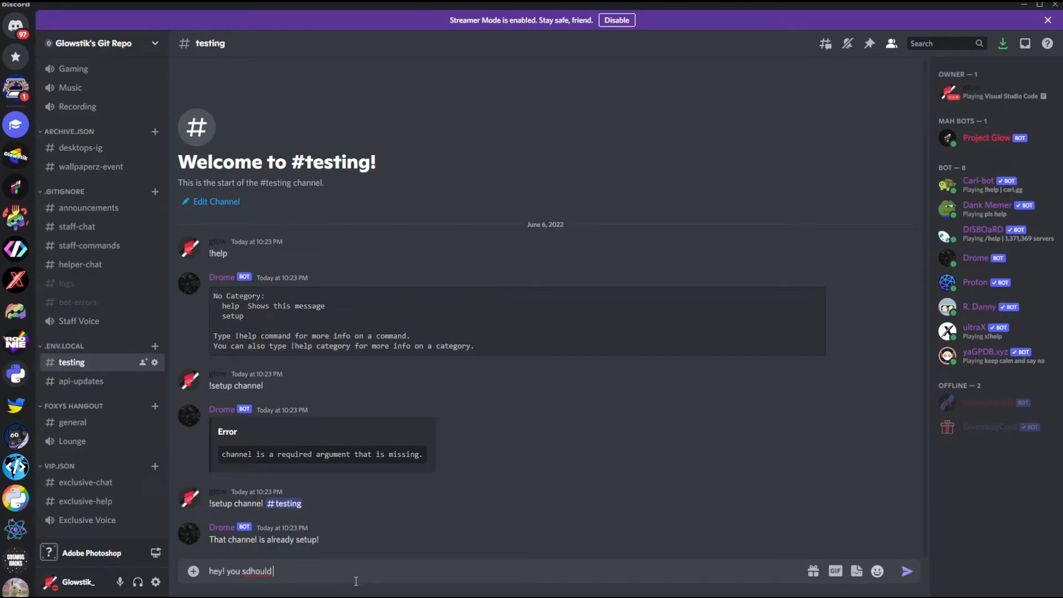
key("Enter")
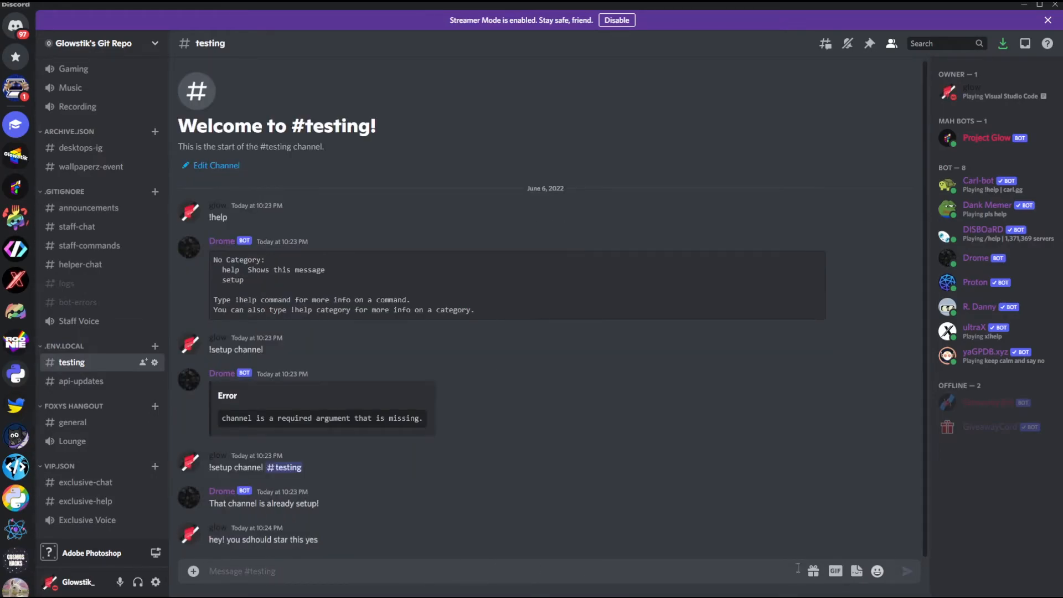
left_click(876, 571)
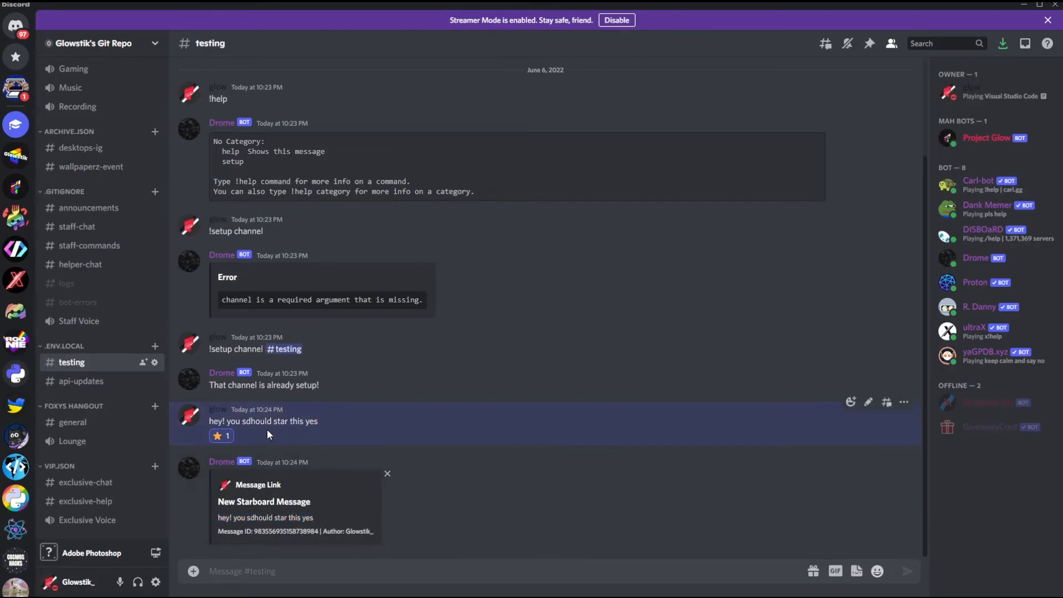
mouse_move(220, 483)
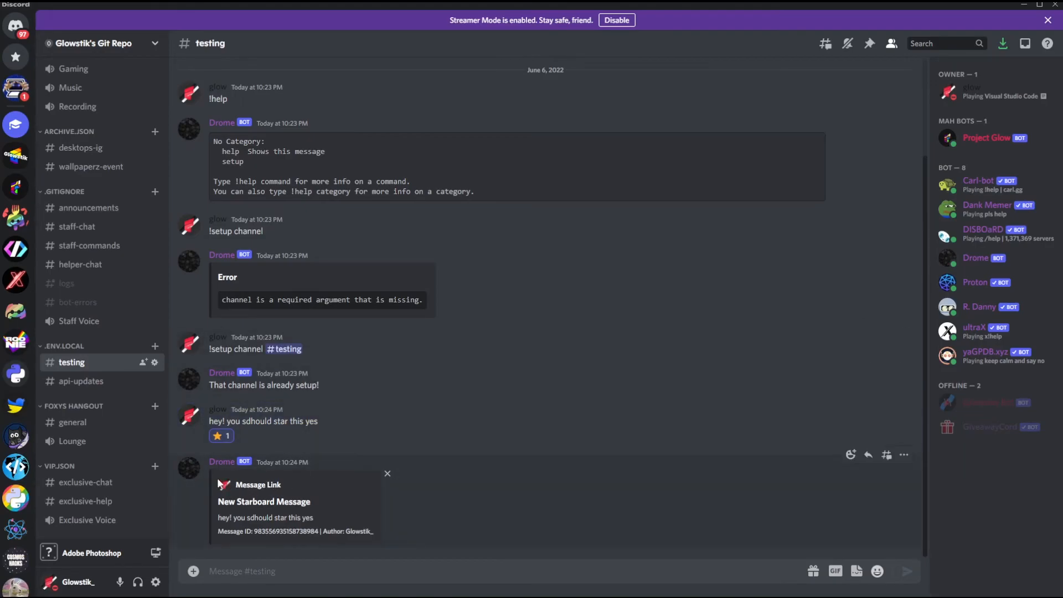
mouse_move(266, 531)
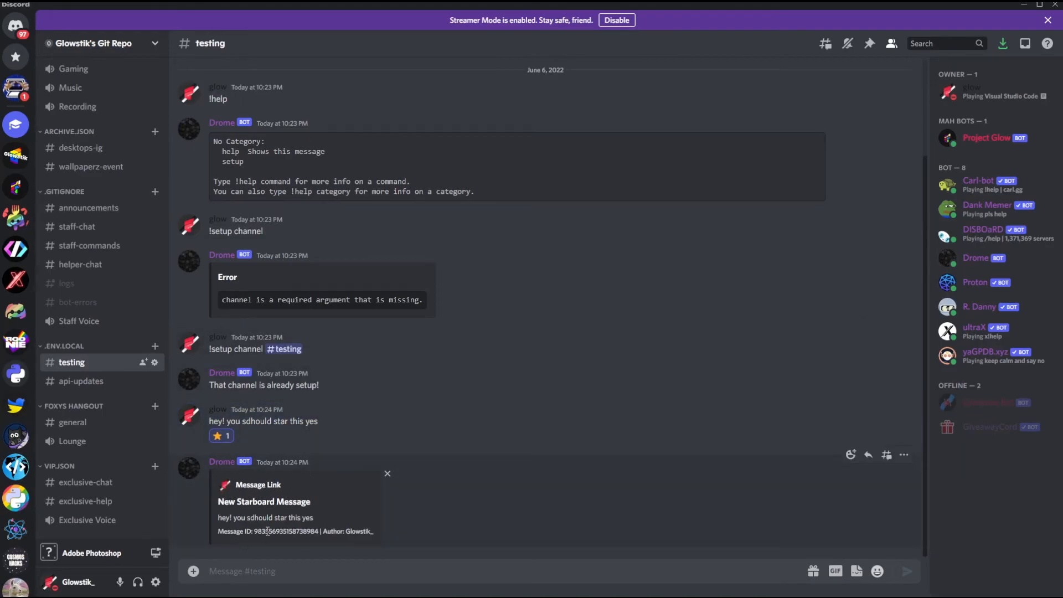
mouse_move(903, 402)
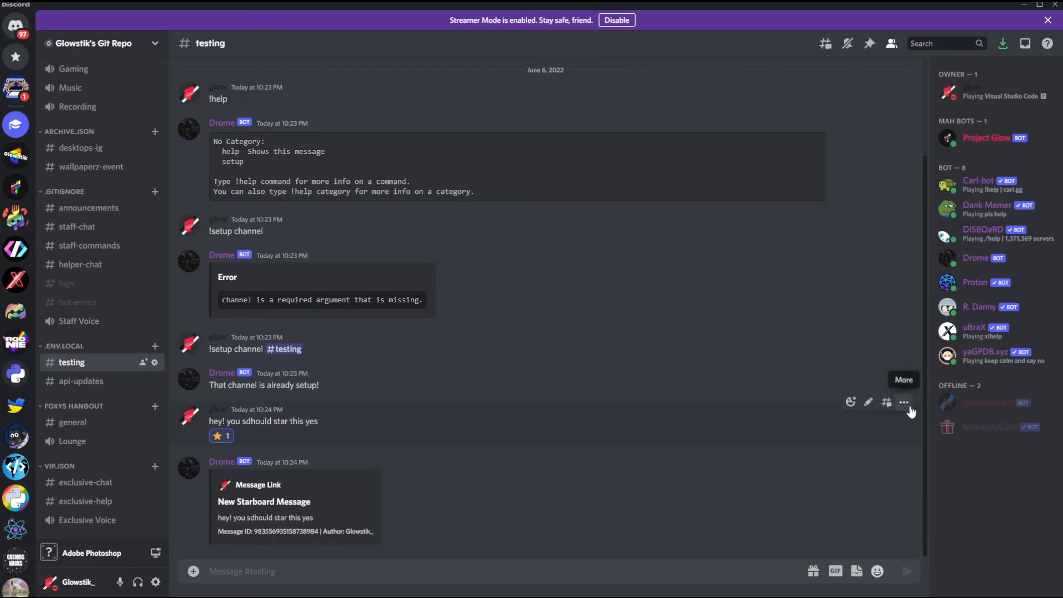
type("983556935158738984")
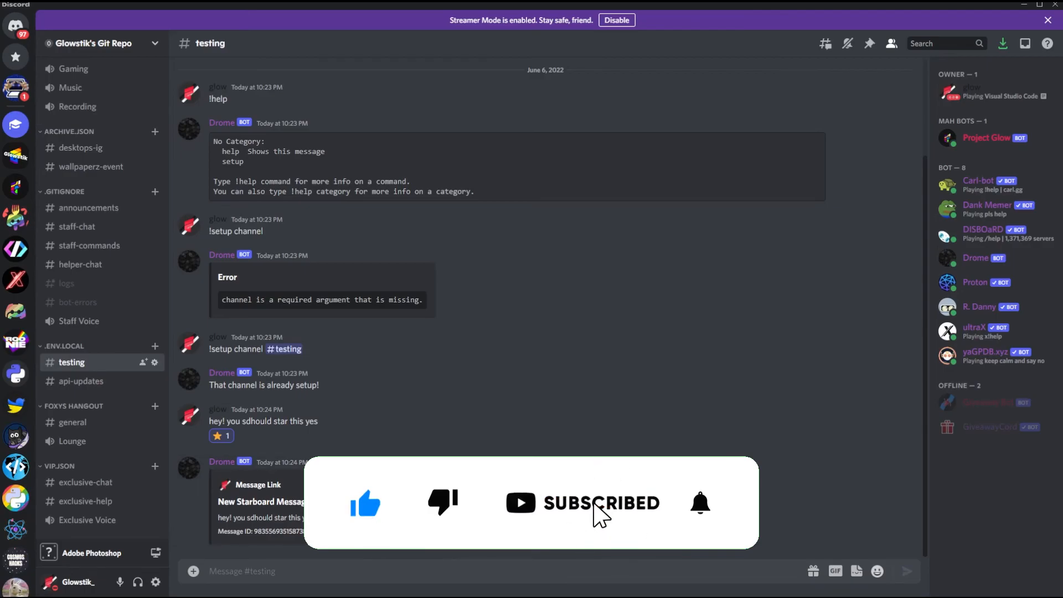
left_click(699, 503)
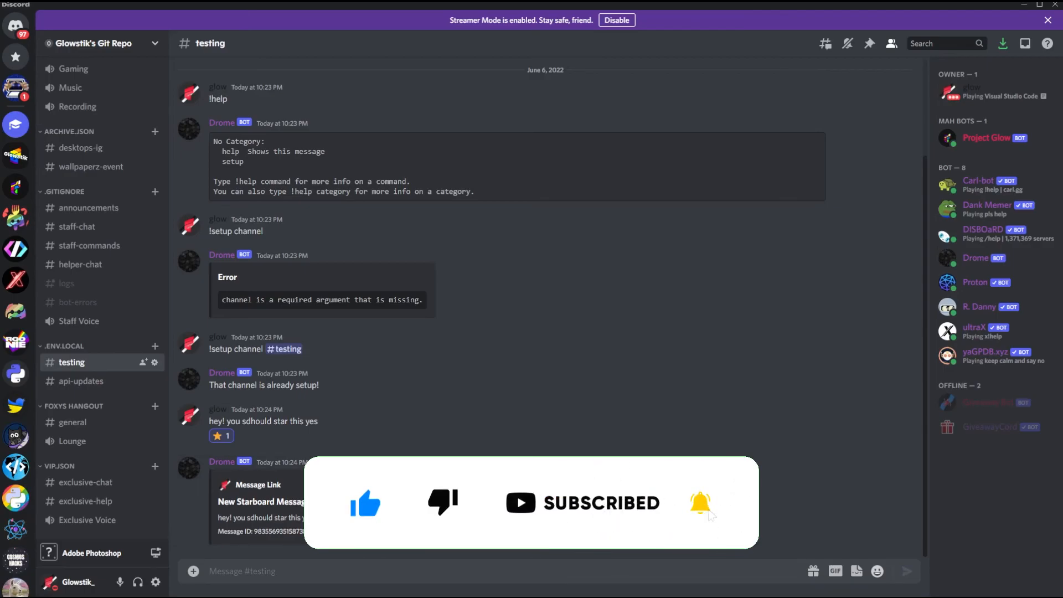